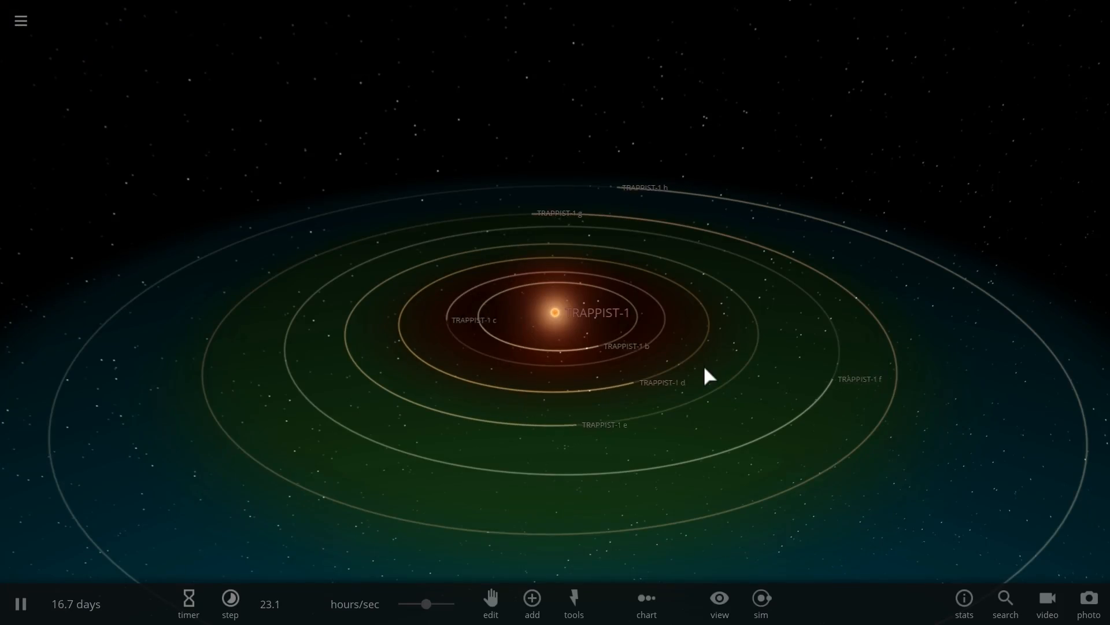
Step: Zoom in on TRAPPIST-1 to show its stats, then select planet TRAPPIST-1 f
{"action": "scroll", "scroll_direction": "down", "scroll_amount": 3}
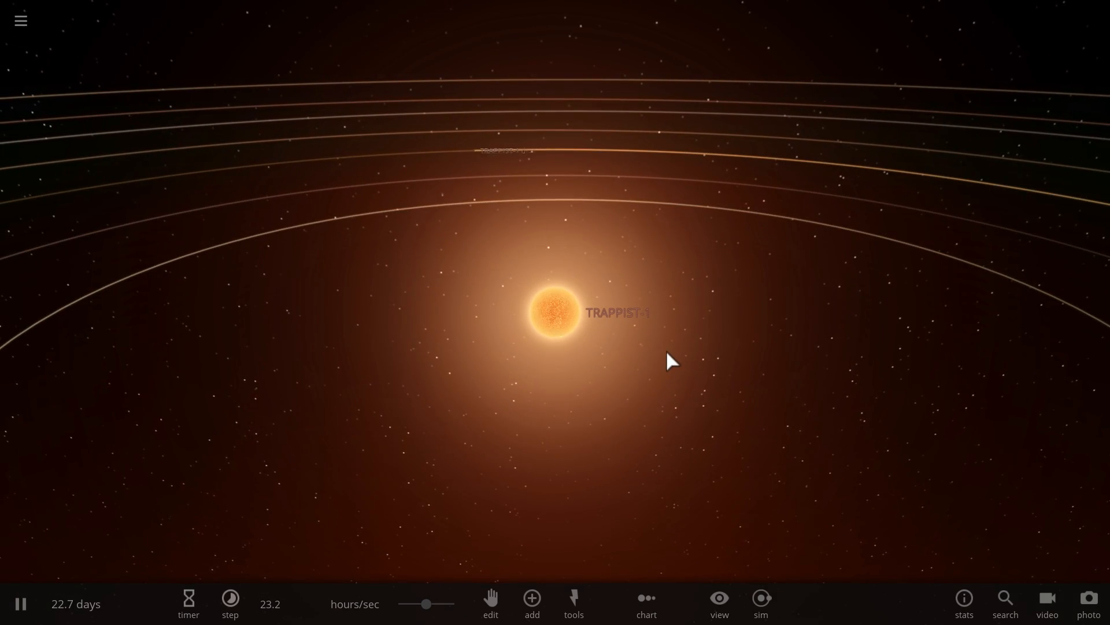
{"action": "mouse_move", "coordinate": [625, 348]}
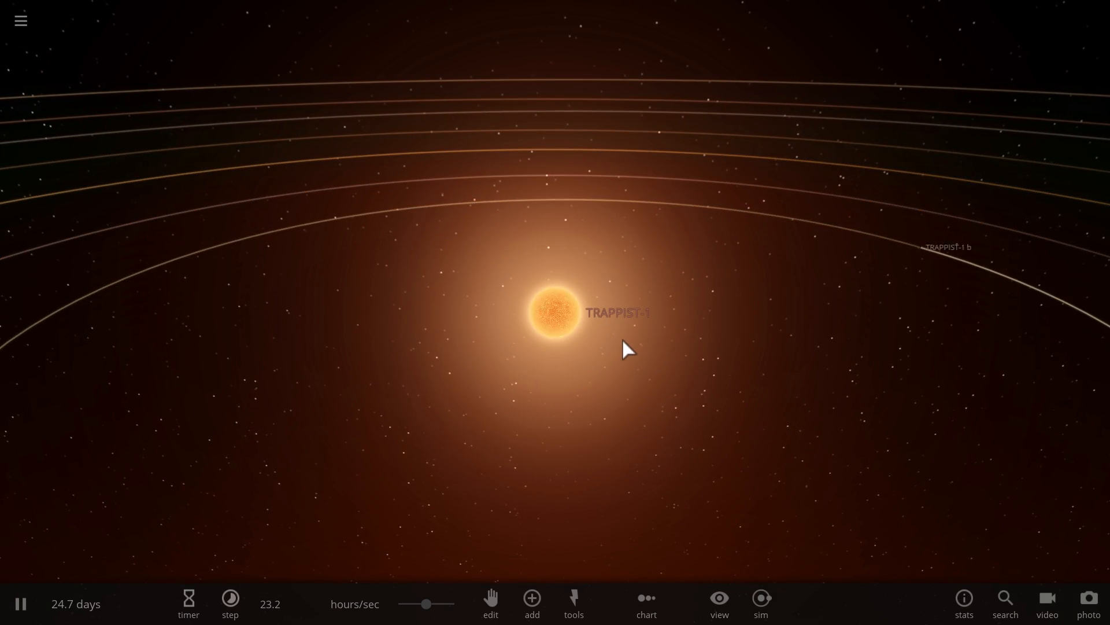
{"action": "scroll", "scroll_direction": "up", "scroll_amount": 3}
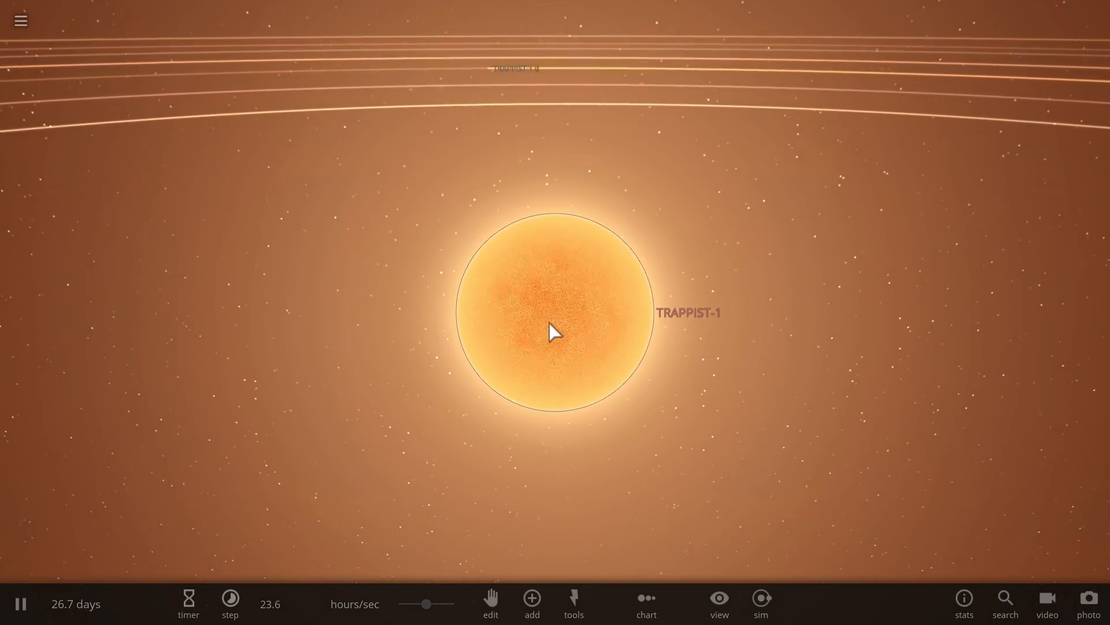
{"action": "left_click", "coordinate": [554, 312]}
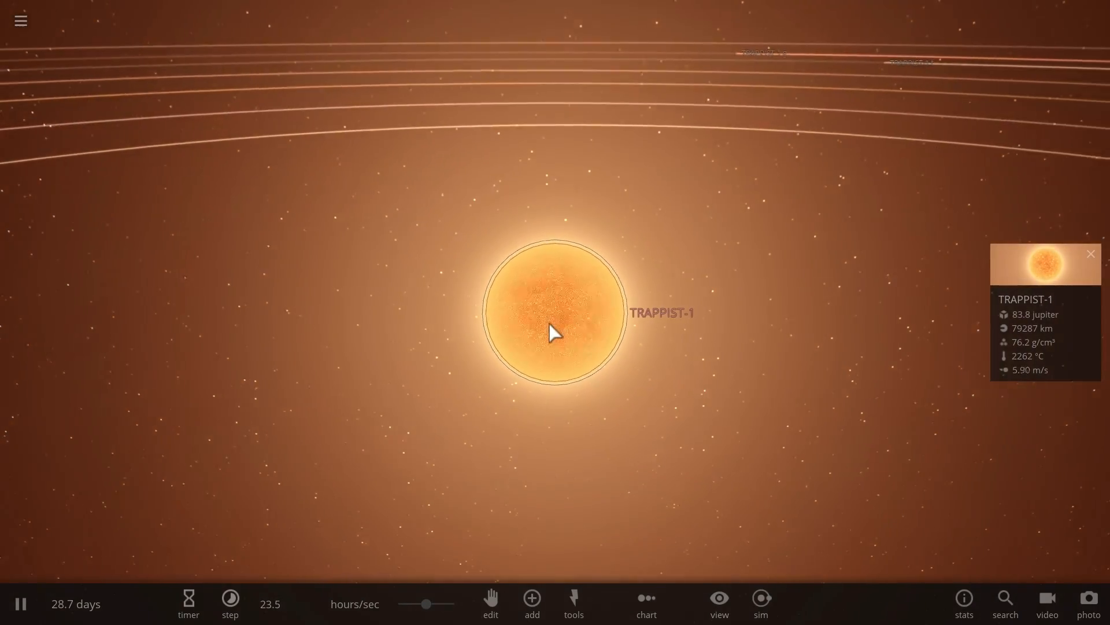
{"action": "scroll", "scroll_direction": "down", "scroll_amount": 3}
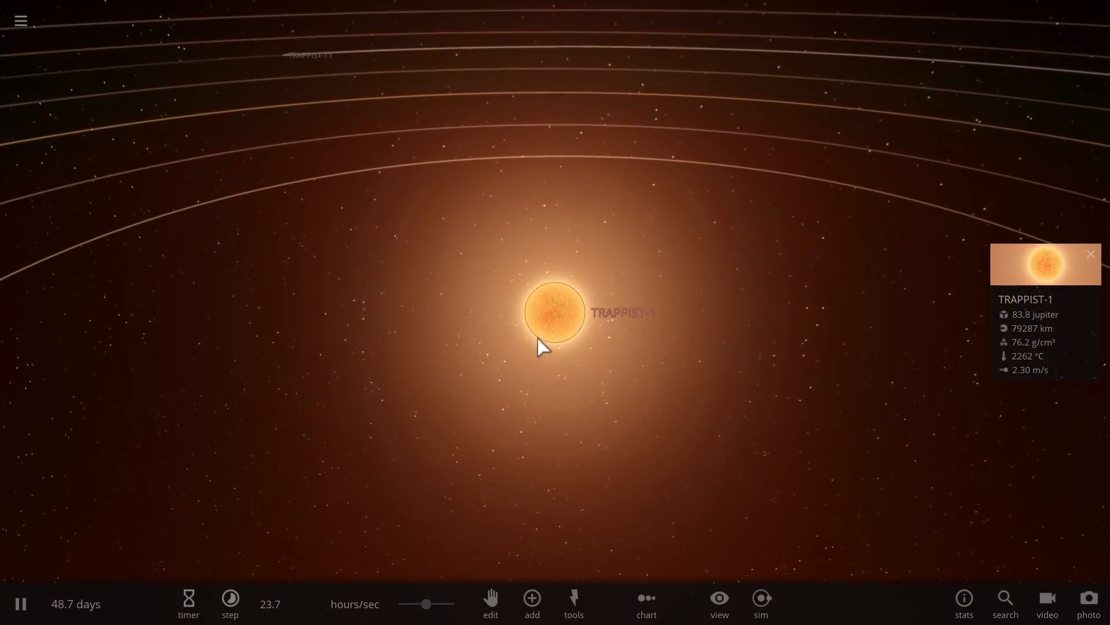
{"action": "left_click", "coordinate": [230, 603]}
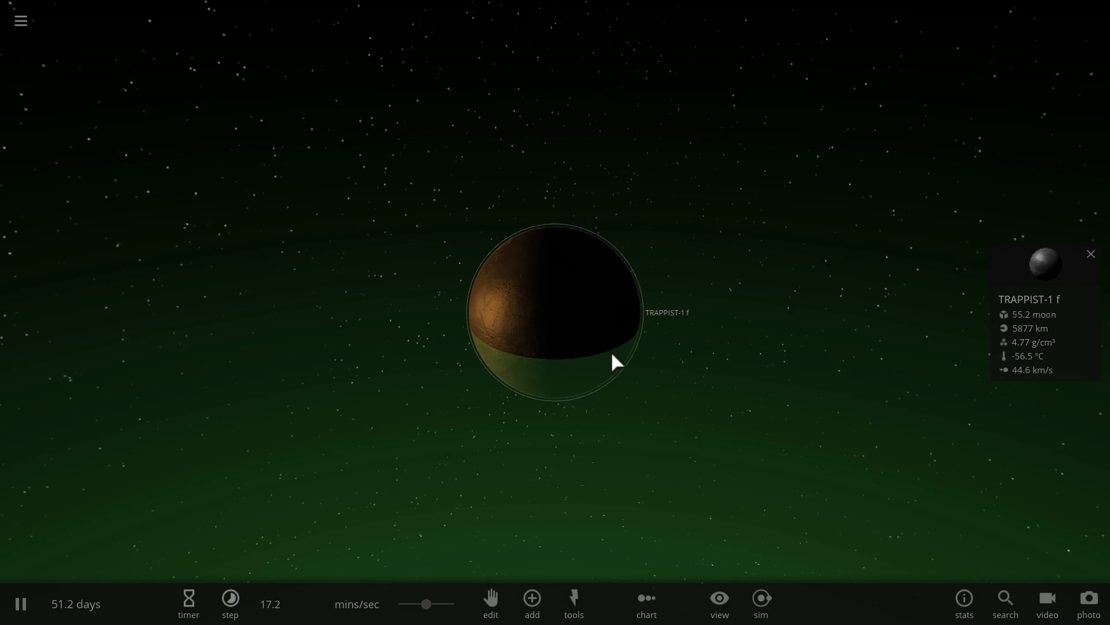
Step: Orbit around TRAPPIST-1 f, then select the star TRAPPIST-1 to view the whole system
{"action": "scroll", "scroll_direction": "up", "scroll_amount": 3}
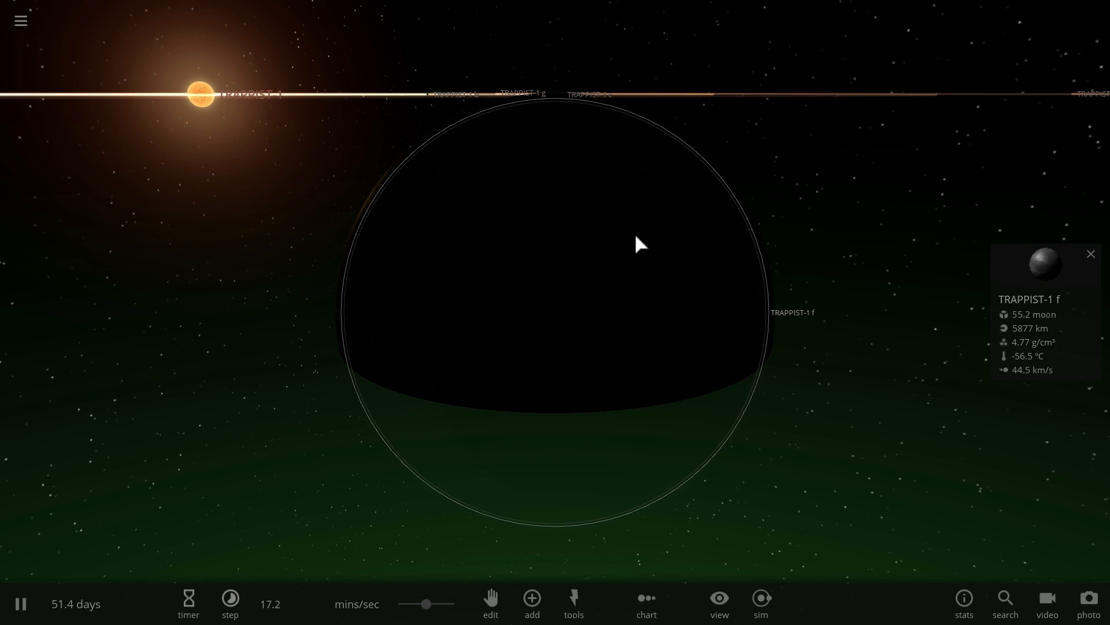
{"action": "left_click_drag", "start_coordinate": [638, 244], "coordinate": [421, 131]}
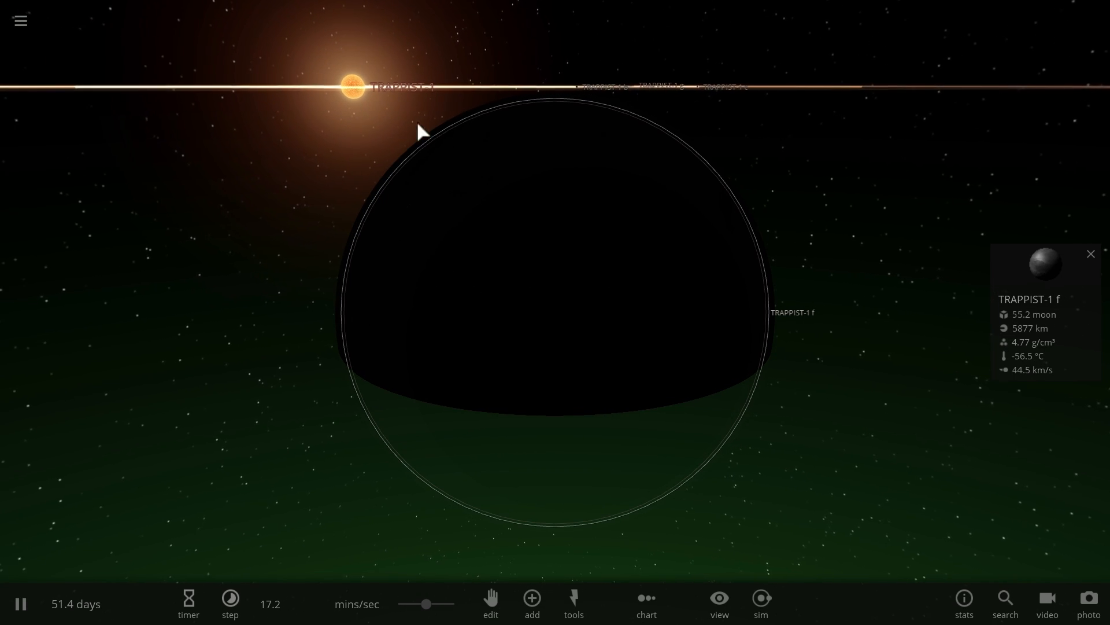
{"action": "left_click", "coordinate": [349, 86]}
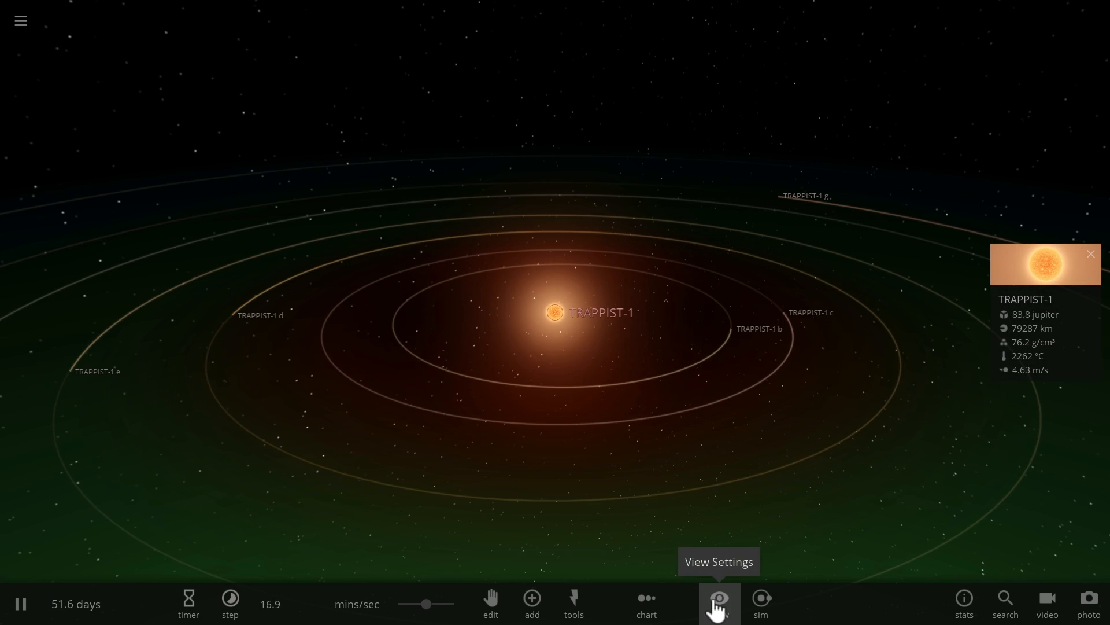
Step: Open the display settings and zoom in close on planet TRAPPIST-1 e
{"action": "left_click", "coordinate": [718, 603]}
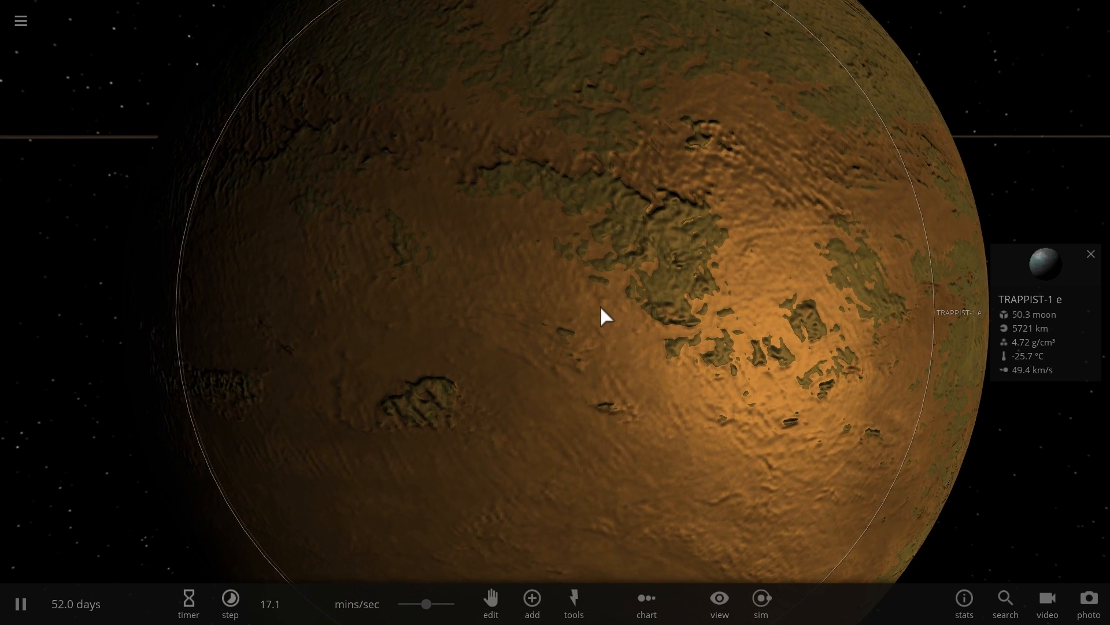
{"action": "scroll", "scroll_direction": "down", "scroll_amount": 3}
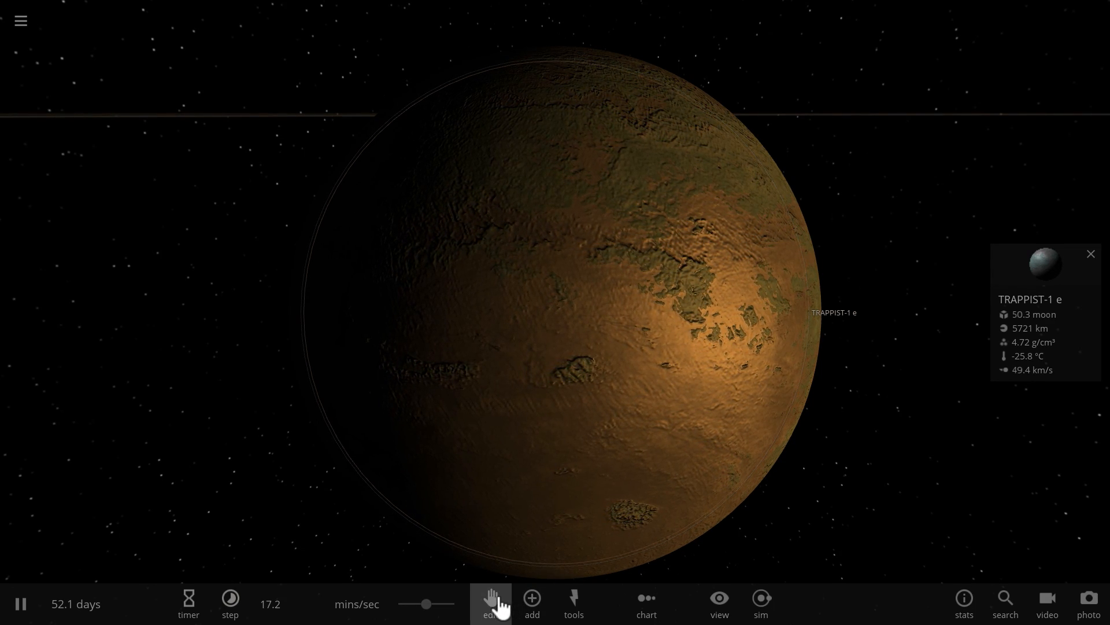
Step: Open the Add and Tools panels, then bring up TRAPPIST-1 e's temperature and atmosphere properties
{"action": "left_click", "coordinate": [531, 603]}
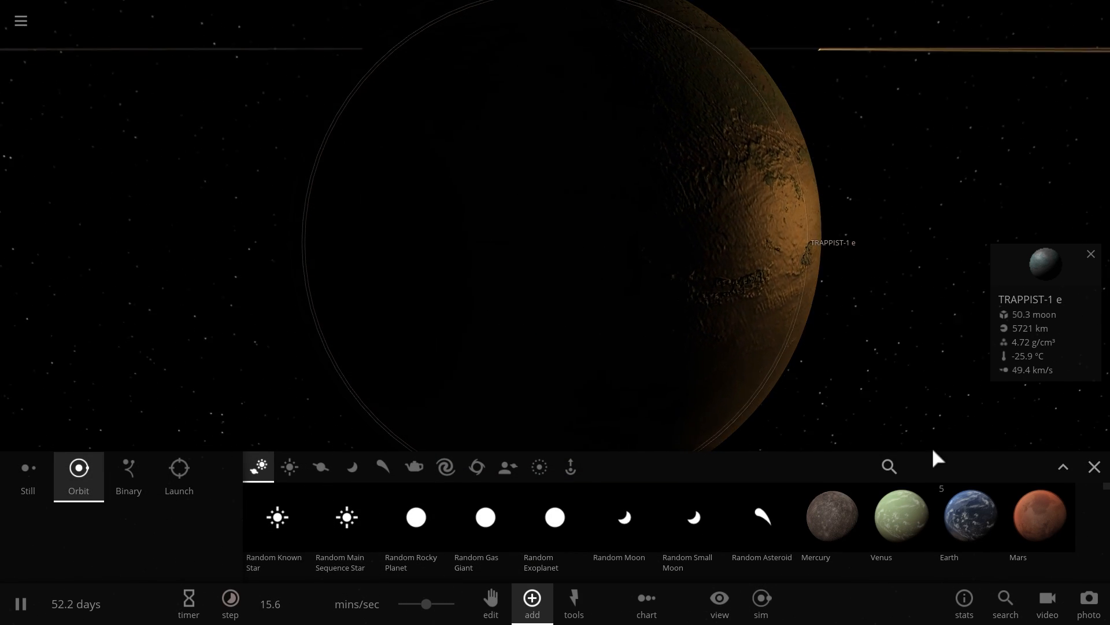
{"action": "left_click", "coordinate": [574, 603]}
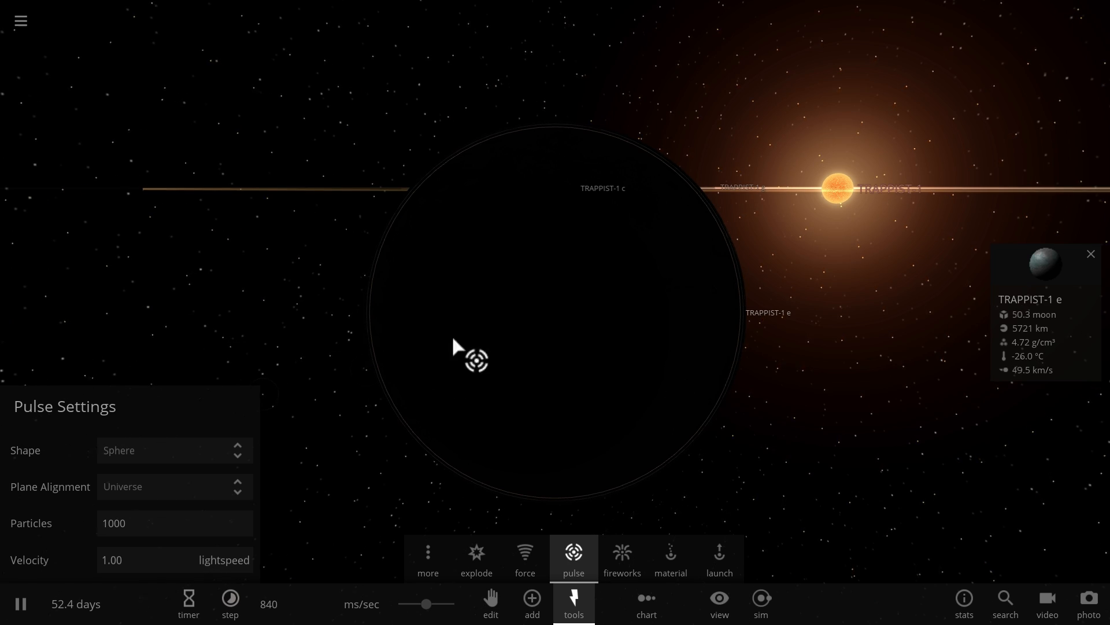
{"action": "mouse_move", "coordinate": [843, 197]}
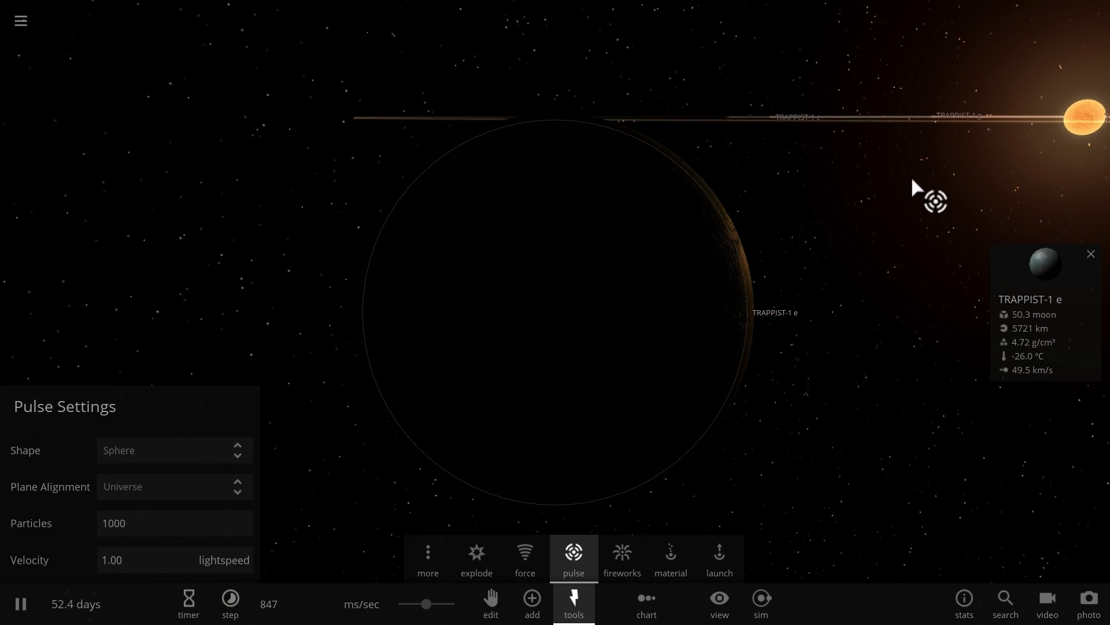
{"action": "left_click", "coordinate": [977, 145]}
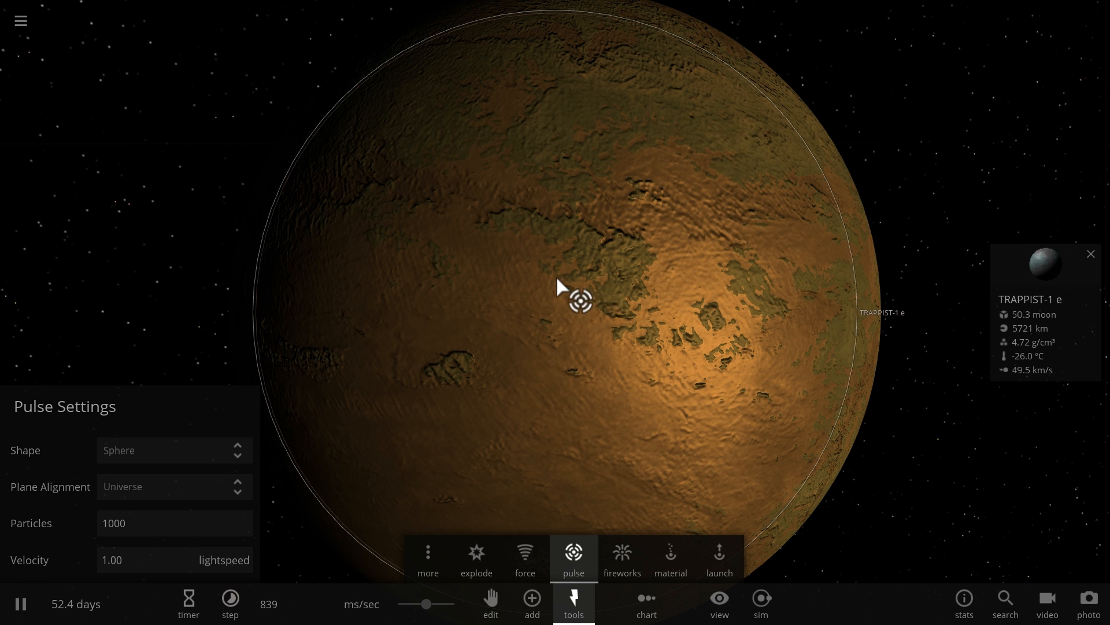
{"action": "scroll", "scroll_direction": "down", "scroll_amount": 3}
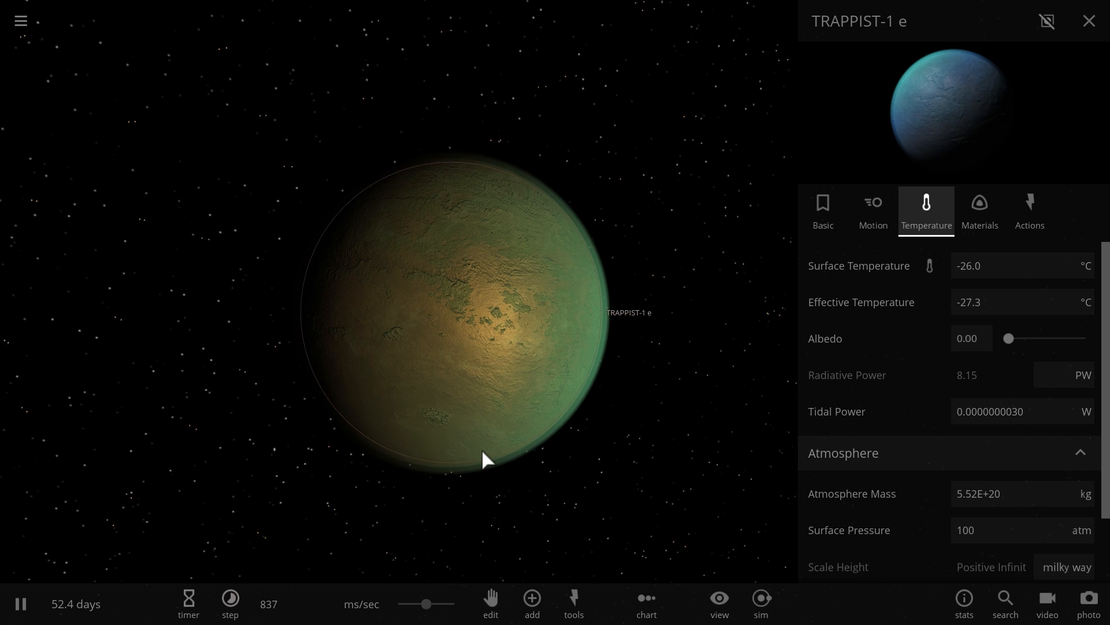
Step: Choose the particle pulse tool, slow the simulation, and set pulse velocity in km/s
{"action": "left_click", "coordinate": [573, 604]}
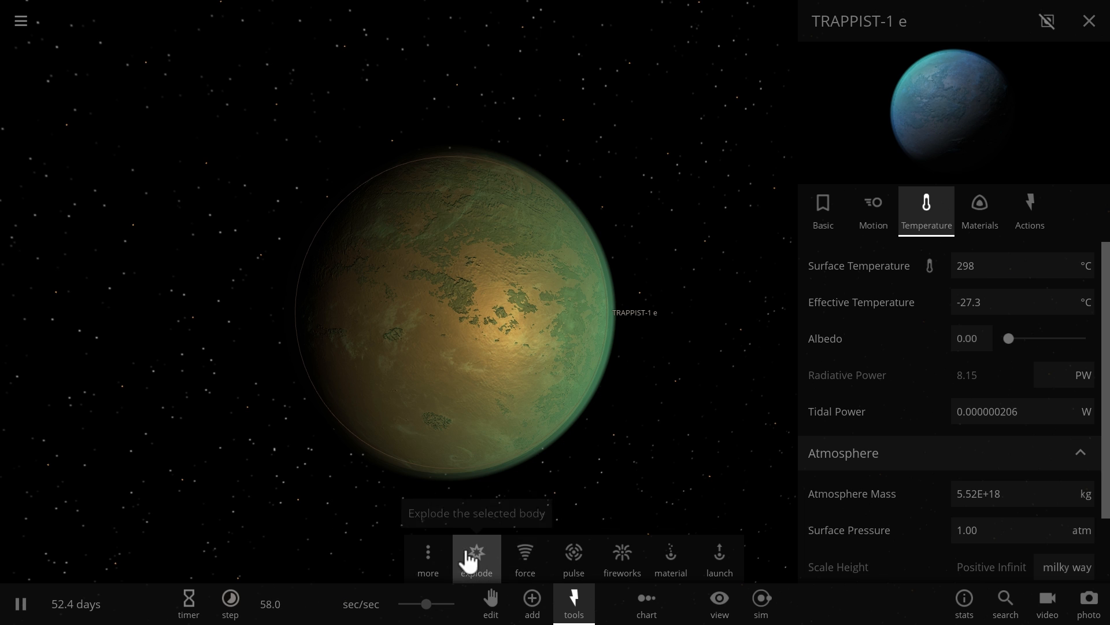
{"action": "left_click", "coordinate": [574, 558]}
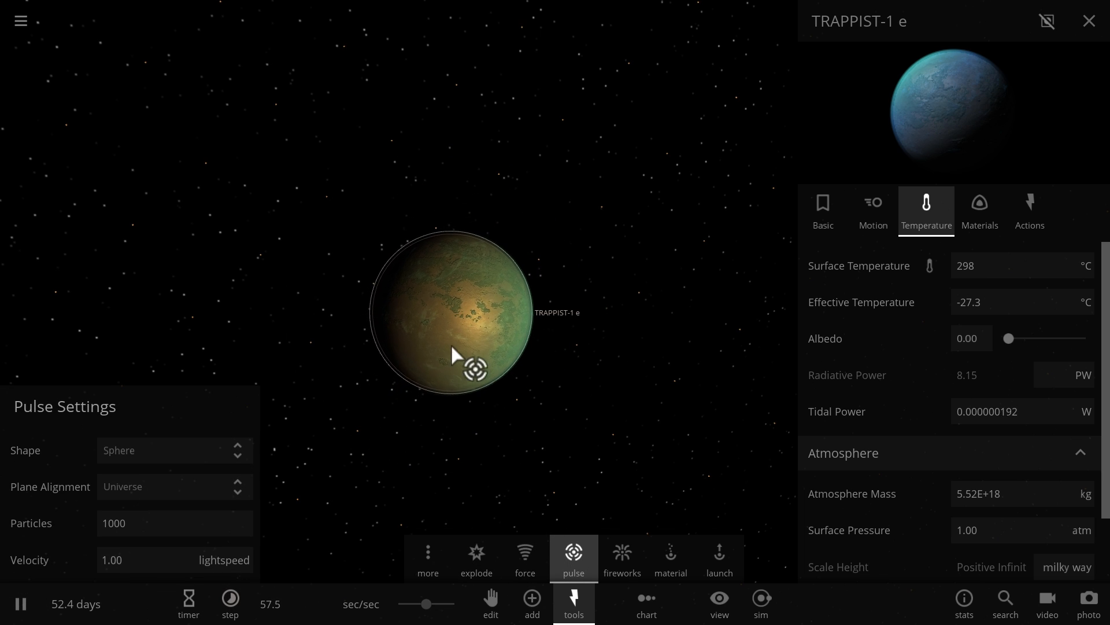
{"action": "left_click_drag", "start_coordinate": [426, 604], "coordinate": [426, 604]}
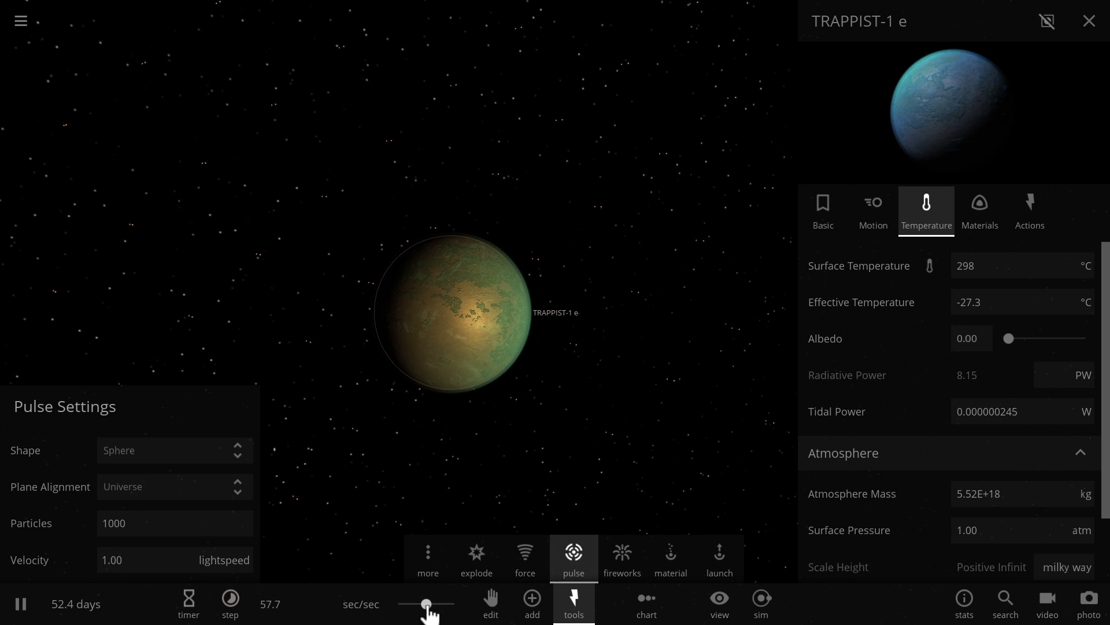
{"action": "left_click_drag", "start_coordinate": [427, 604], "coordinate": [400, 604]}
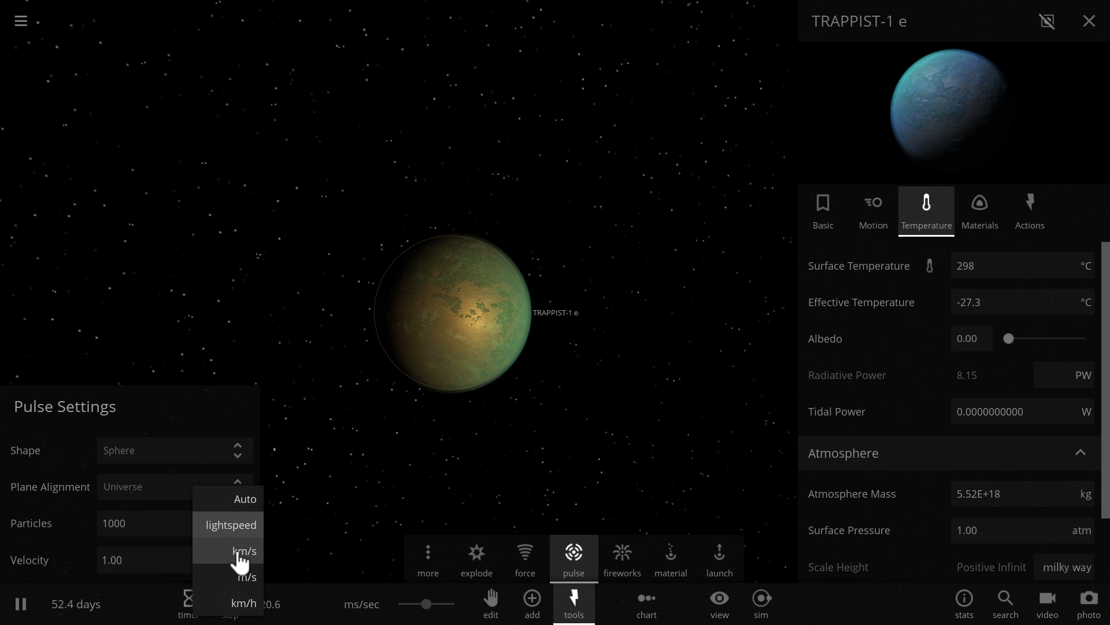
{"action": "left_click", "coordinate": [245, 551]}
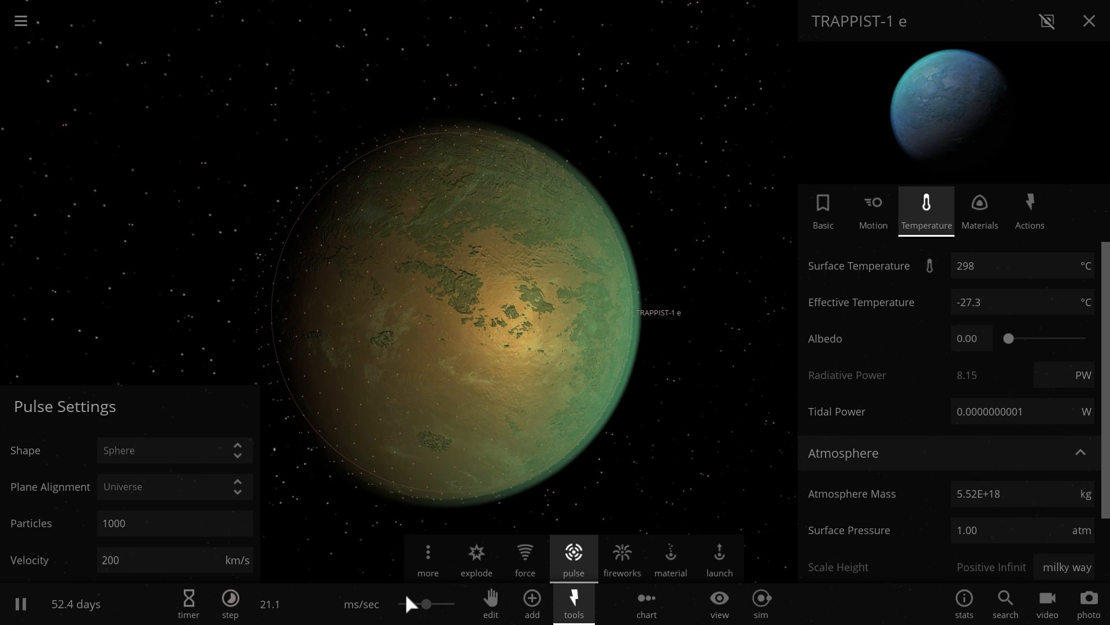
Step: Restore the simulation speed and put away the particle pulse tool
{"action": "left_click_drag", "start_coordinate": [425, 603], "coordinate": [445, 603]}
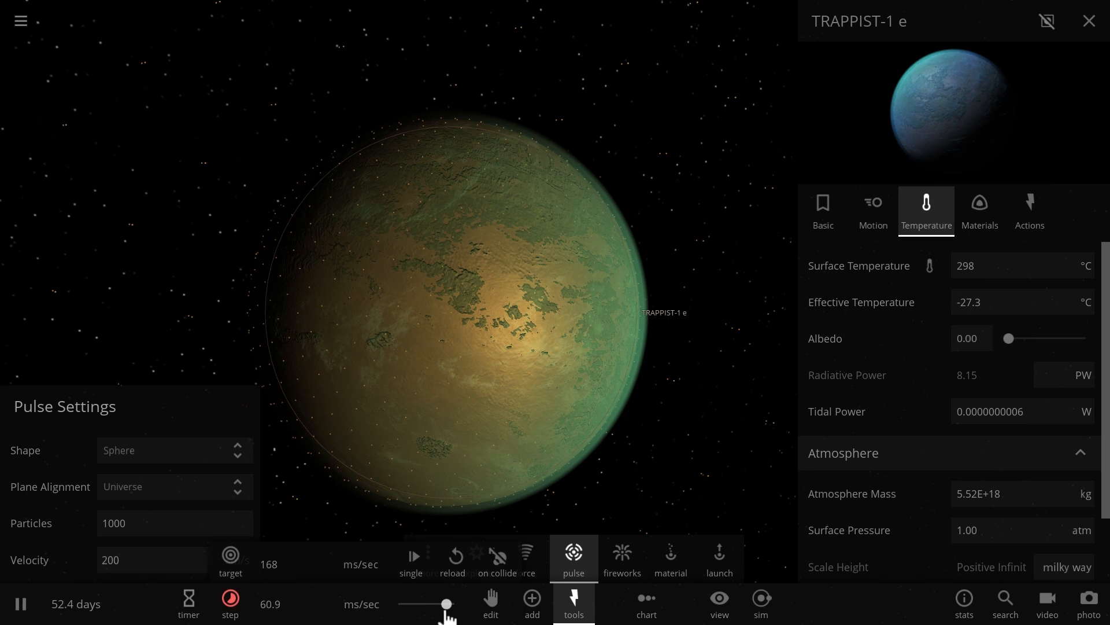
{"action": "left_click_drag", "start_coordinate": [446, 603], "coordinate": [426, 603]}
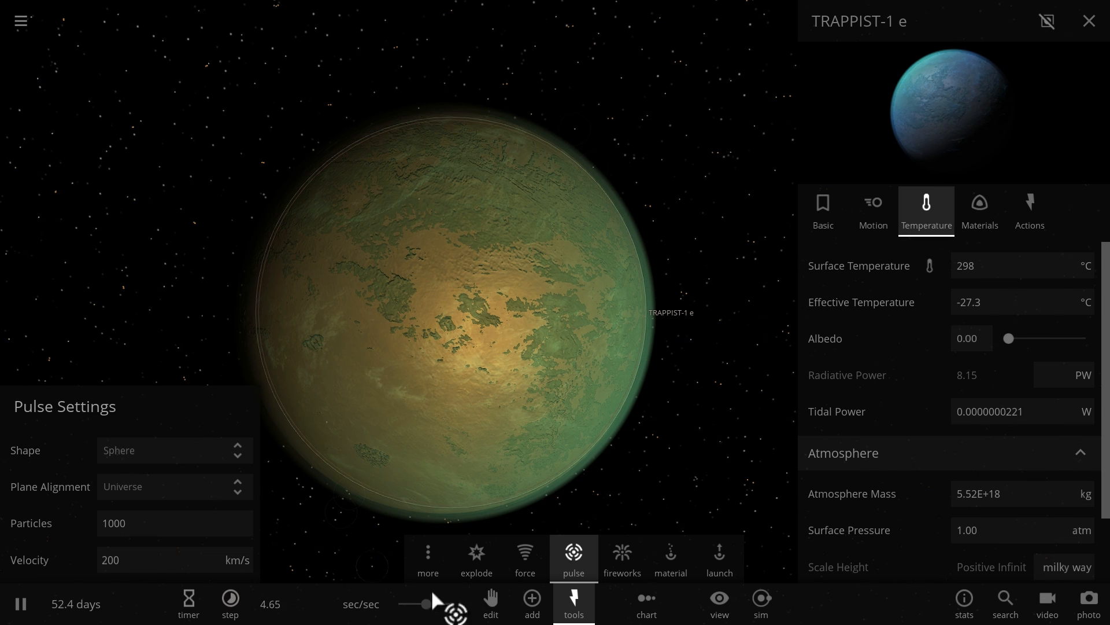
{"action": "left_click", "coordinate": [573, 604]}
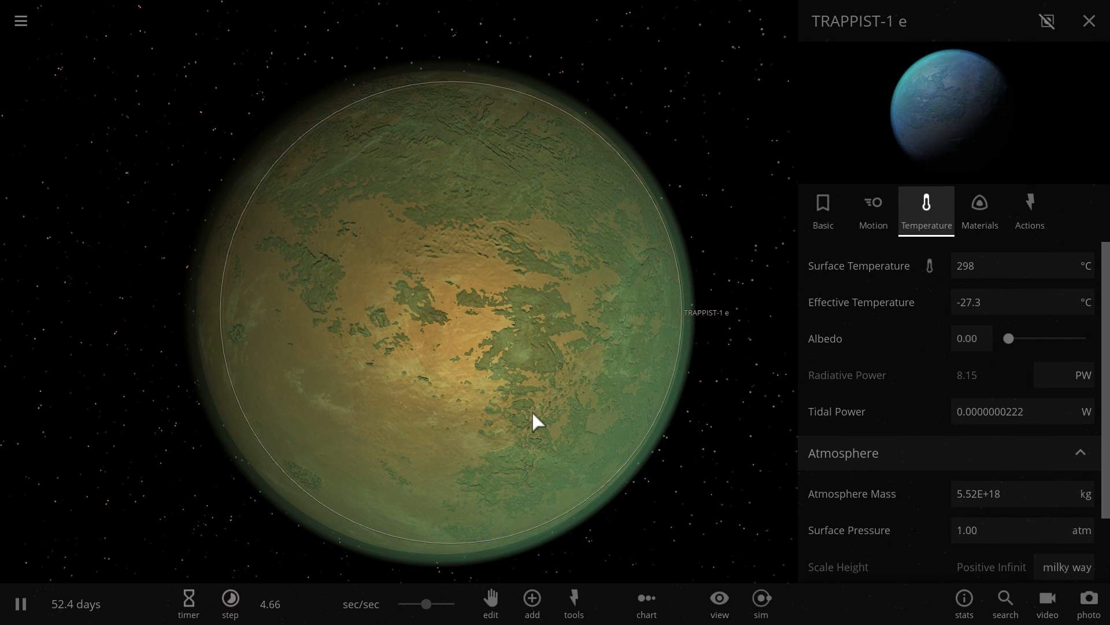
{"action": "mouse_move", "coordinate": [457, 361]}
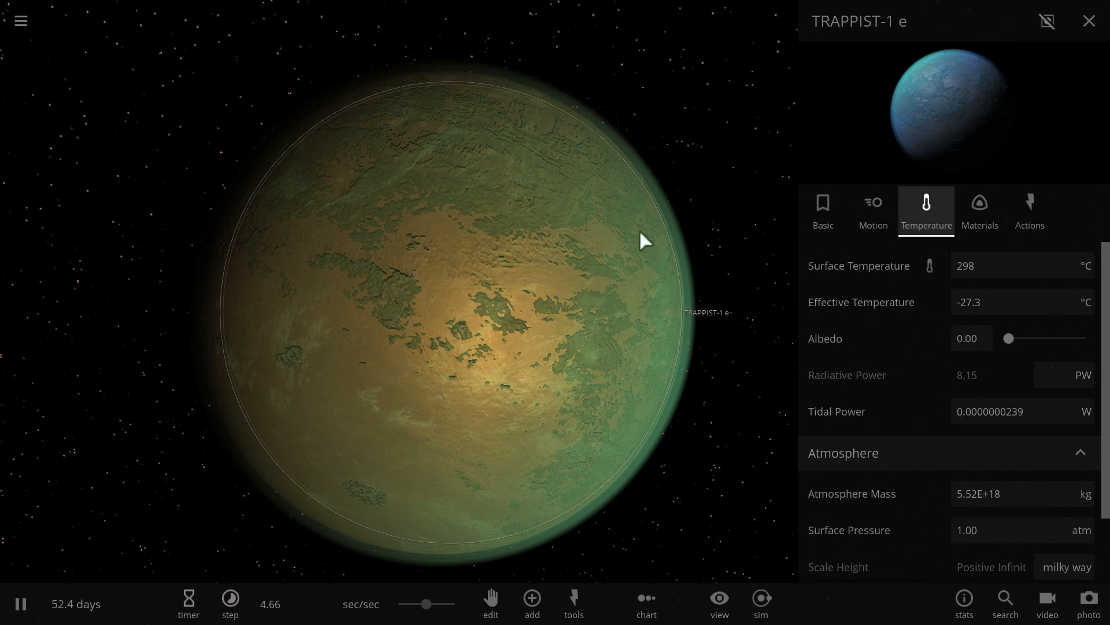
{"action": "mouse_move", "coordinate": [659, 333]}
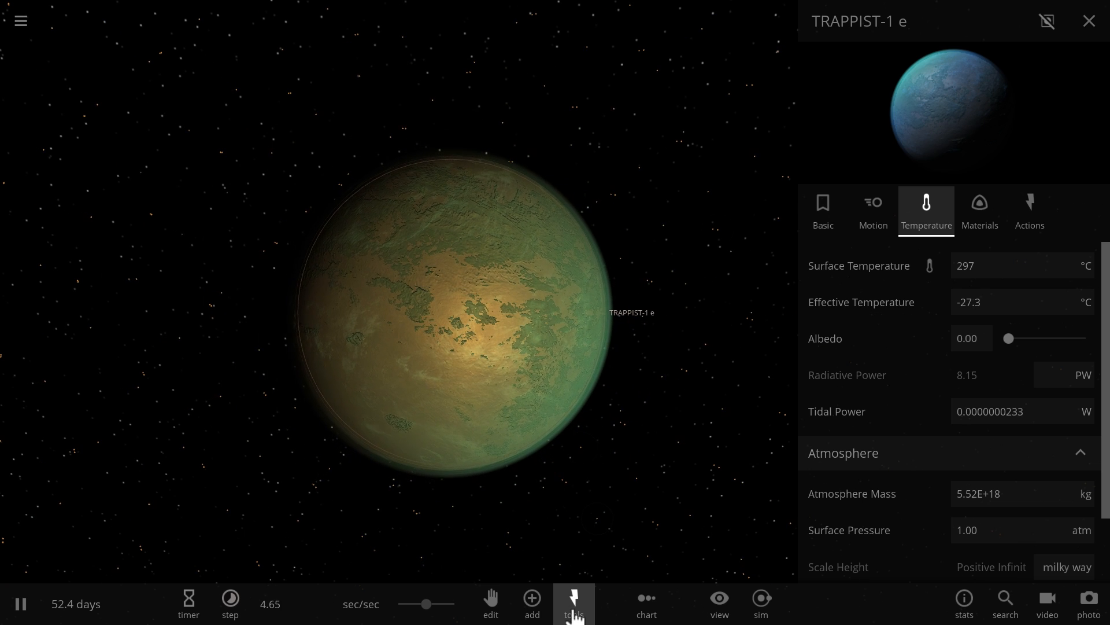
Step: Fire a particle sphere outward from TRAPPIST-1 e with the Pulse tool
{"action": "left_click", "coordinate": [573, 604]}
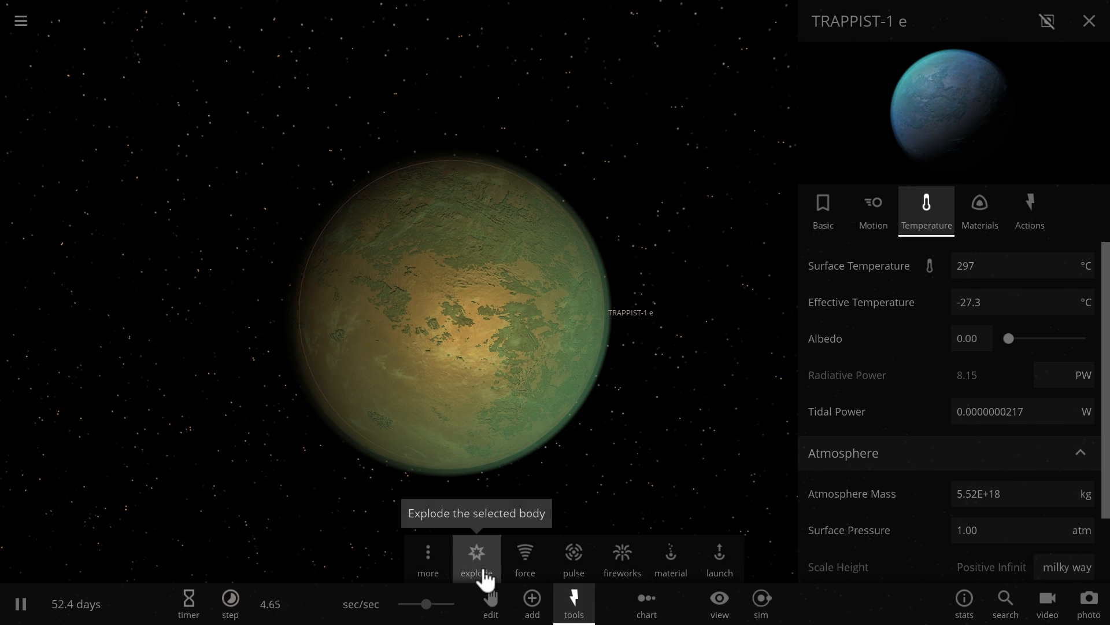
{"action": "mouse_move", "coordinate": [574, 553]}
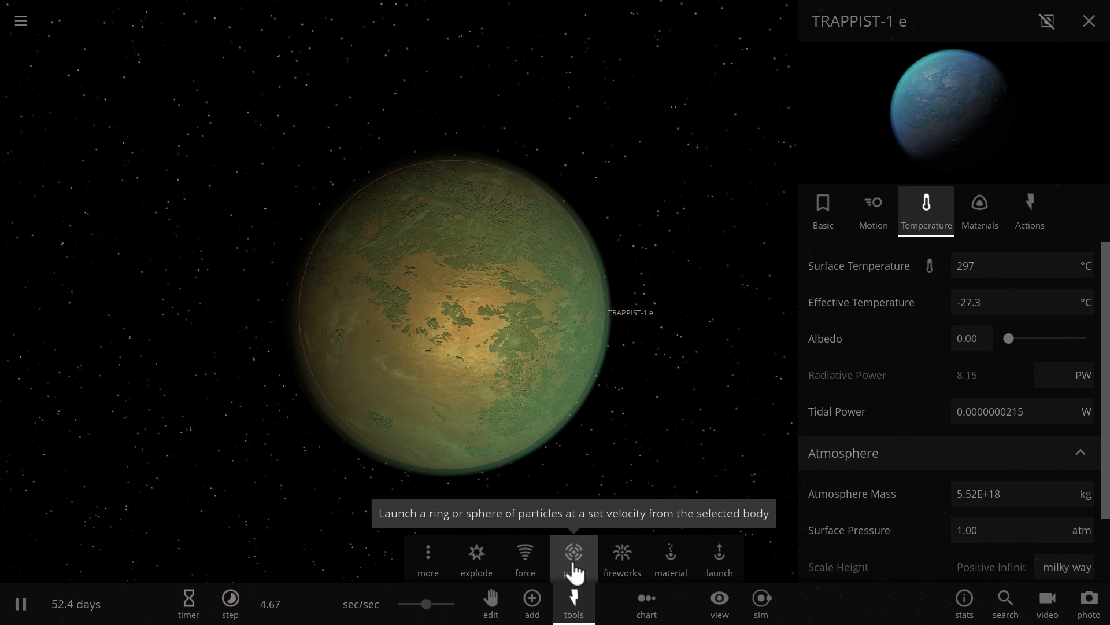
{"action": "left_click", "coordinate": [574, 558]}
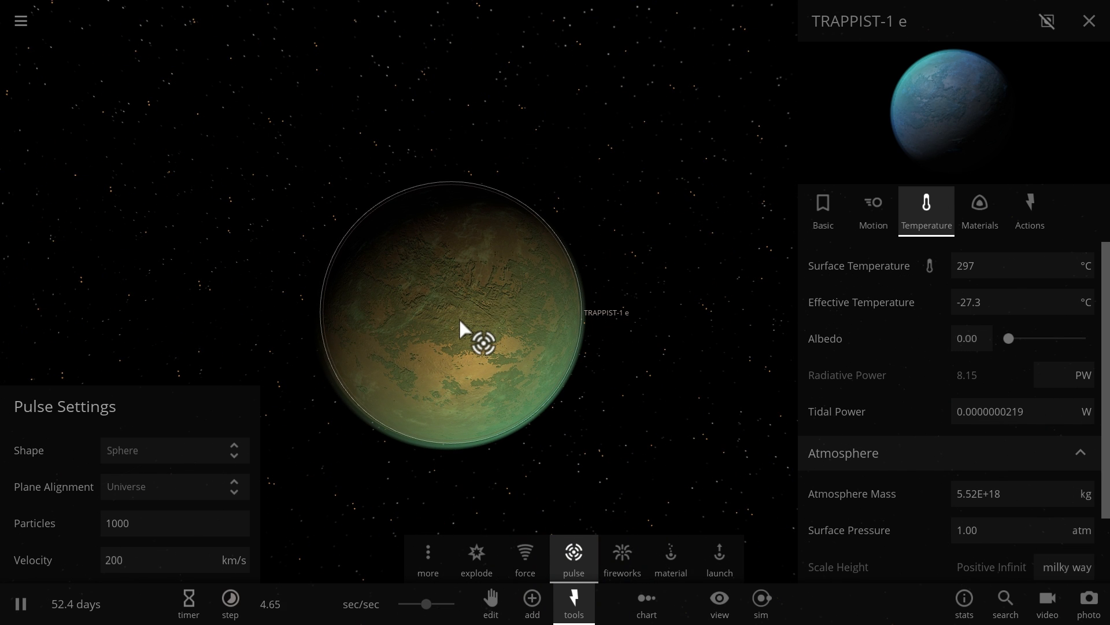
{"action": "left_click", "coordinate": [480, 294]}
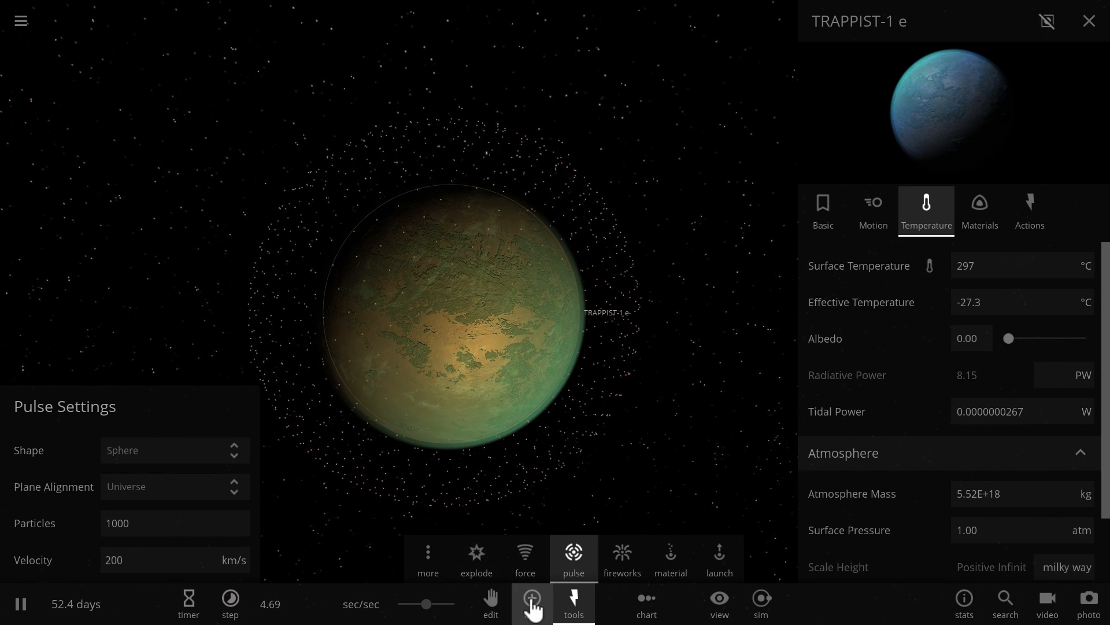
{"action": "left_click", "coordinate": [531, 604]}
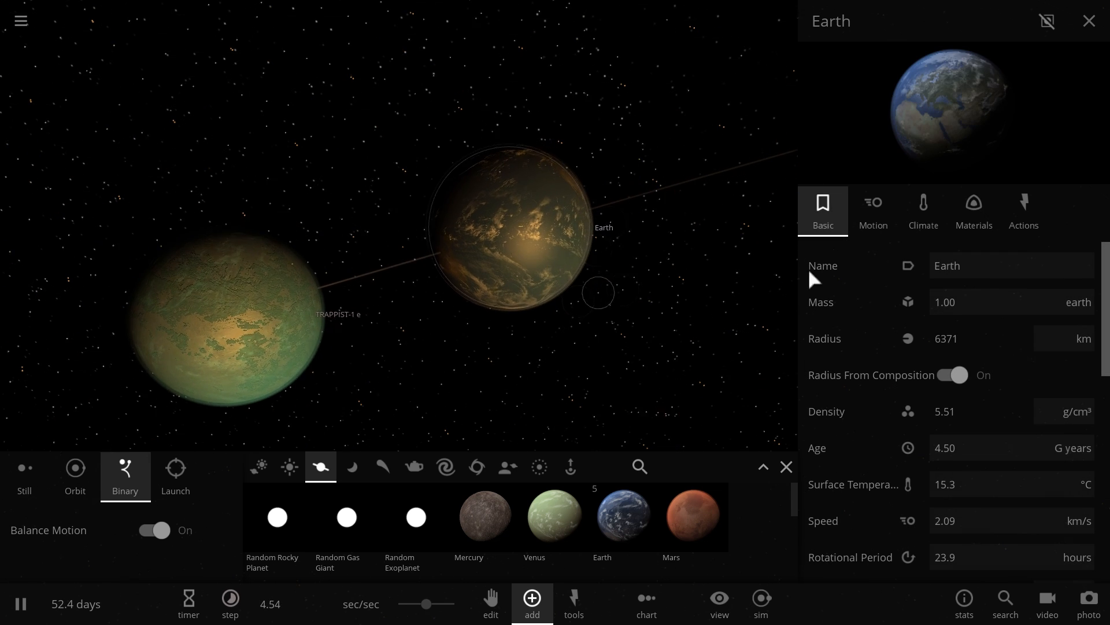
Step: Review Earth's material composition, close the panel, and focus on TRAPPIST-1 e
{"action": "left_click", "coordinate": [972, 209]}
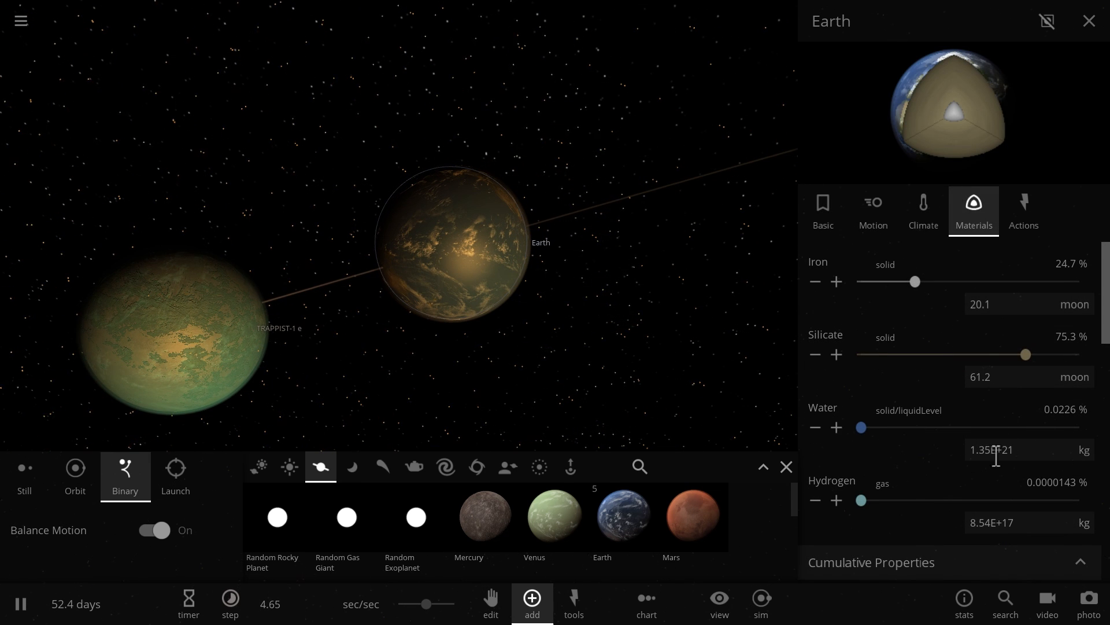
{"action": "left_click", "coordinate": [180, 329]}
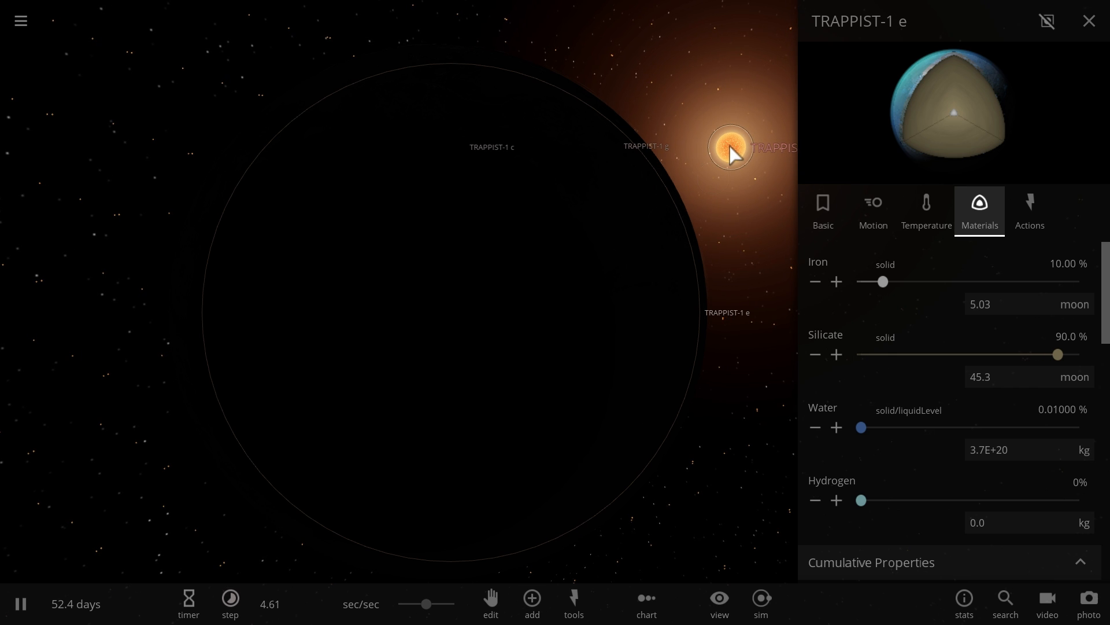
{"action": "left_click", "coordinate": [1089, 21]}
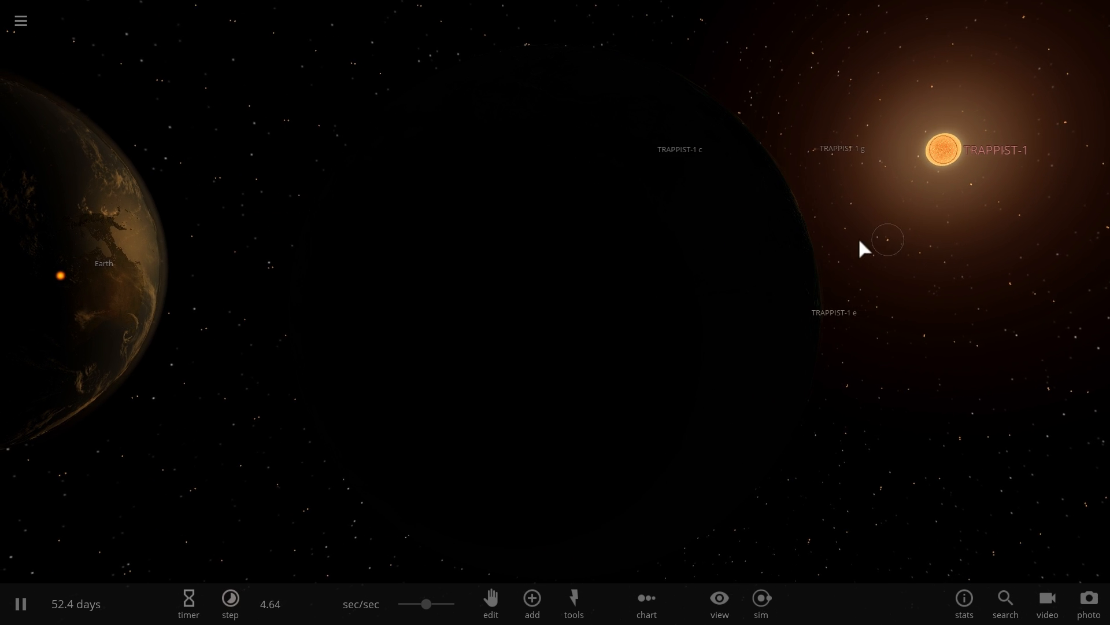
{"action": "left_click", "coordinate": [887, 240]}
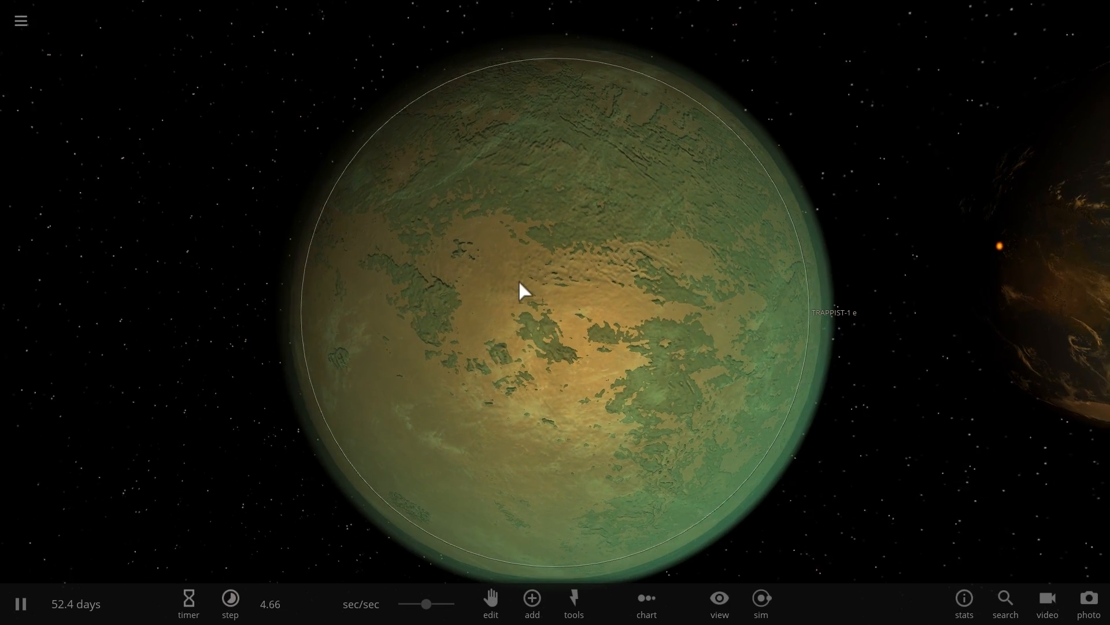
Step: Add water to TRAPPIST-1 e until about 0.2%, then close its properties
{"action": "left_click", "coordinate": [520, 290]}
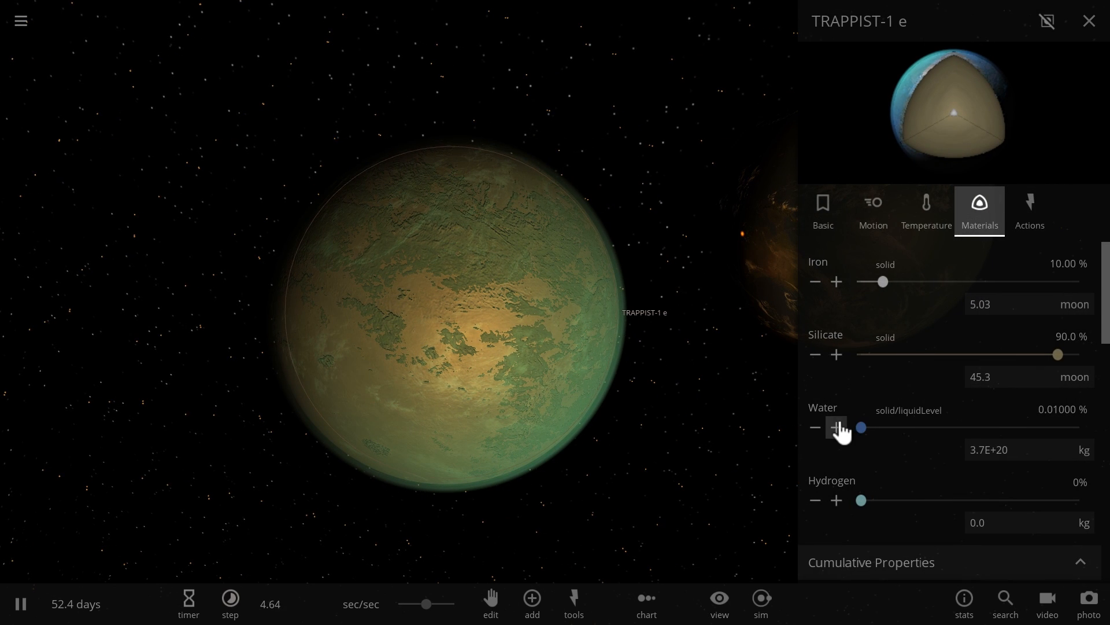
{"action": "left_click", "coordinate": [836, 428]}
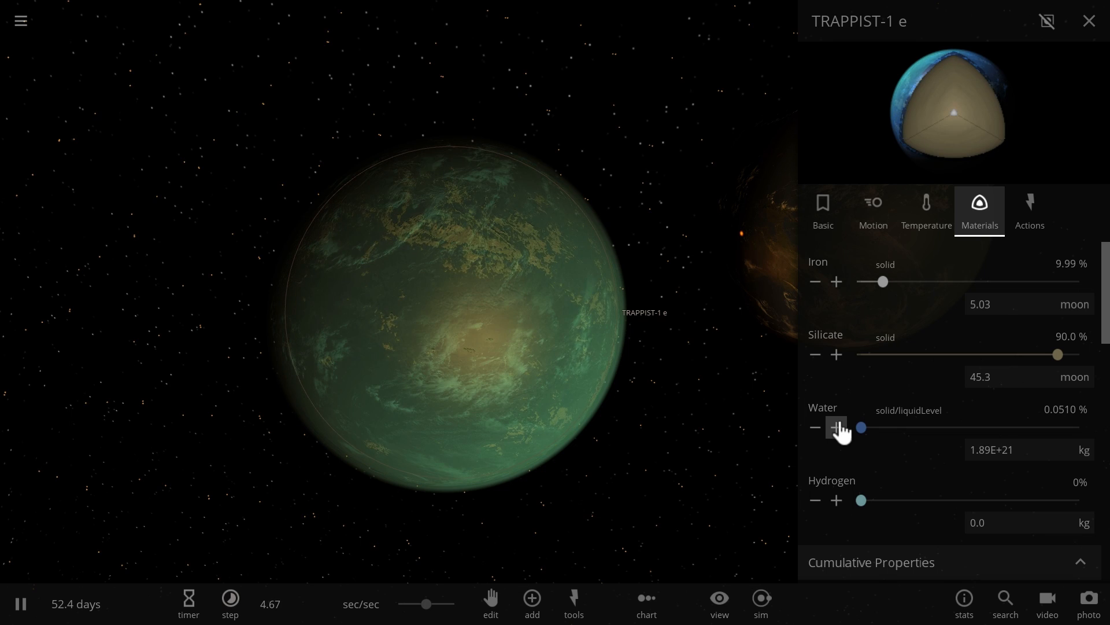
{"action": "left_click", "coordinate": [836, 426]}
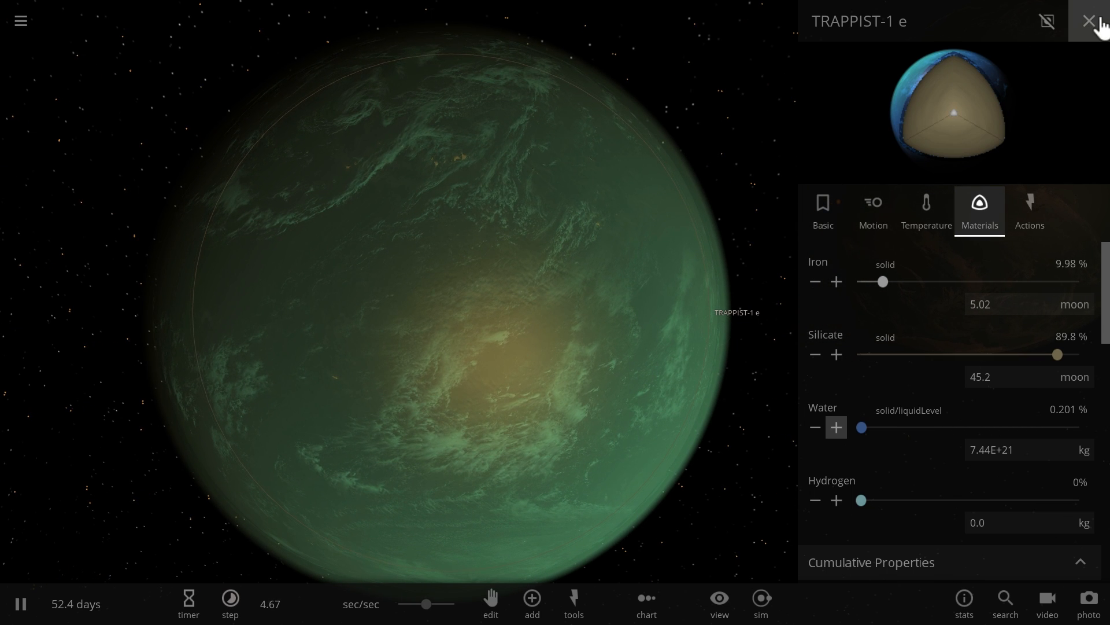
{"action": "left_click", "coordinate": [1088, 21]}
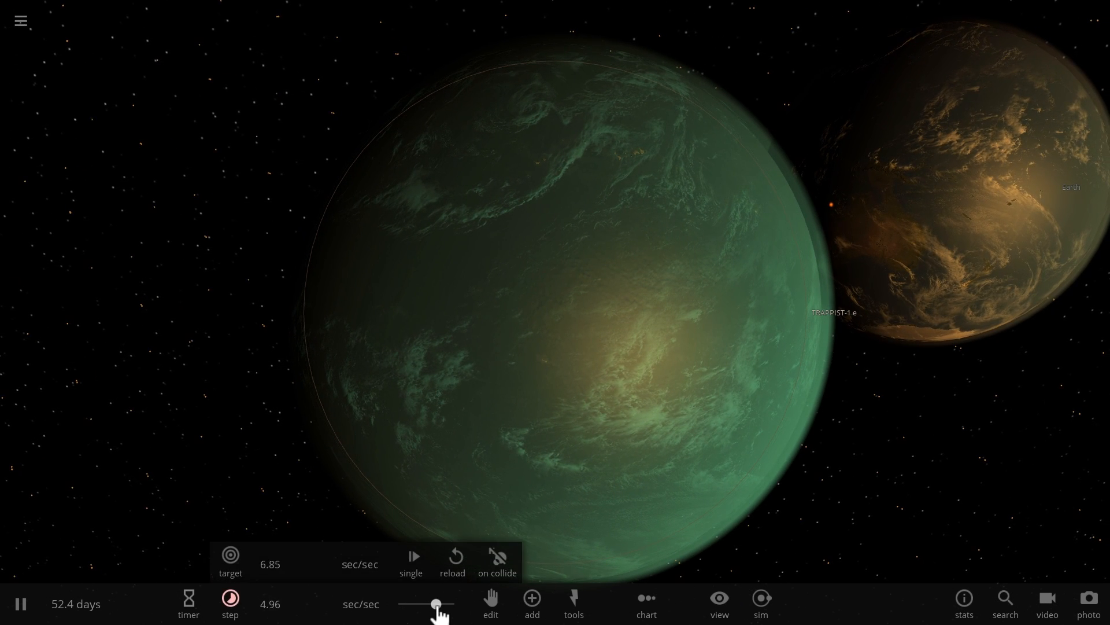
Step: Speed up the simulation with the time slider and show TRAPPIST-1 e's stats (about 295 °C)
{"action": "left_click_drag", "start_coordinate": [437, 603], "coordinate": [427, 603]}
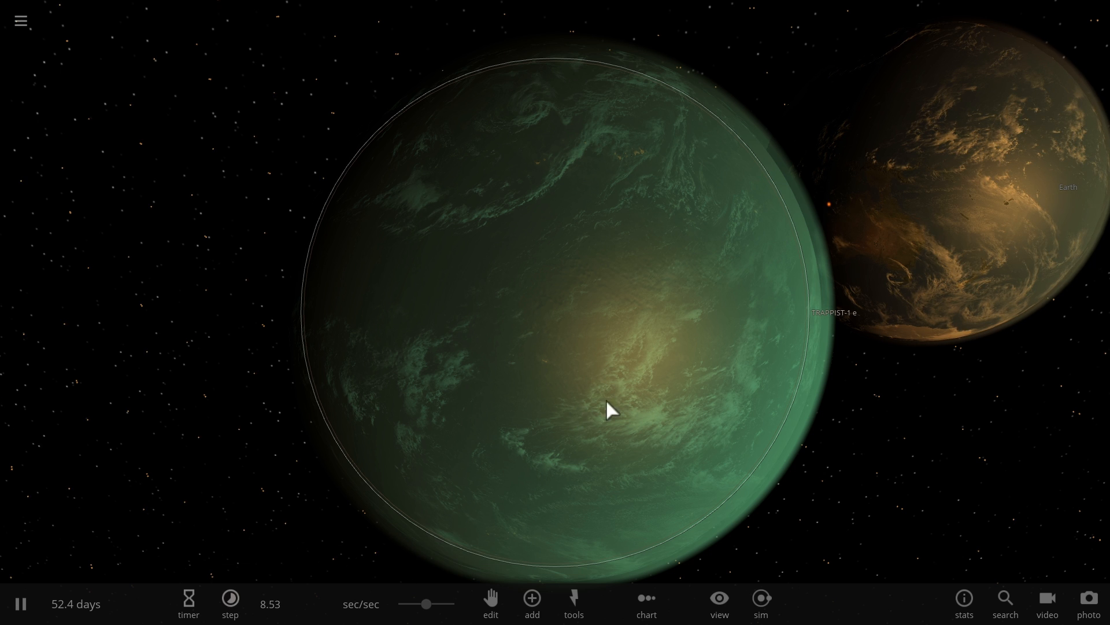
{"action": "left_click", "coordinate": [611, 410]}
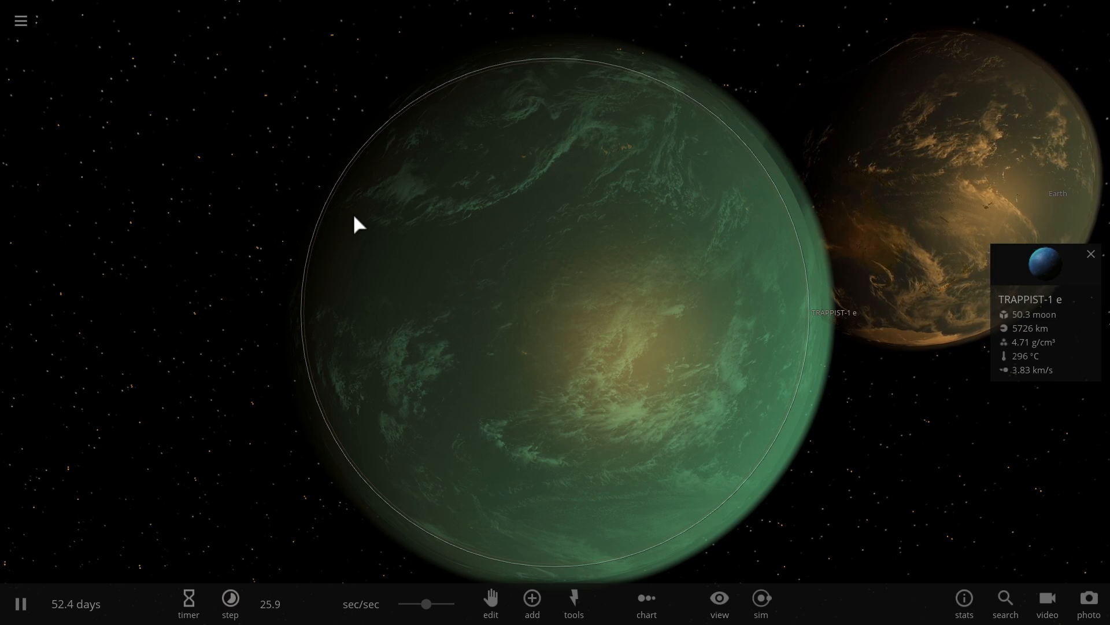
{"action": "scroll", "scroll_direction": "down", "scroll_amount": 3}
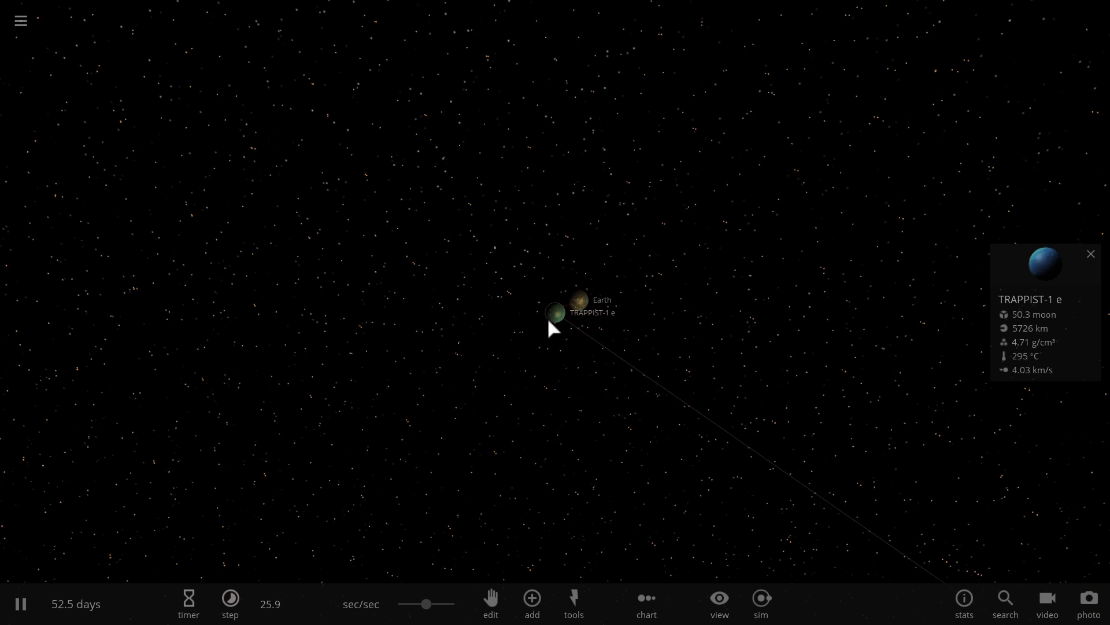
{"action": "scroll", "scroll_direction": "up", "scroll_amount": 3}
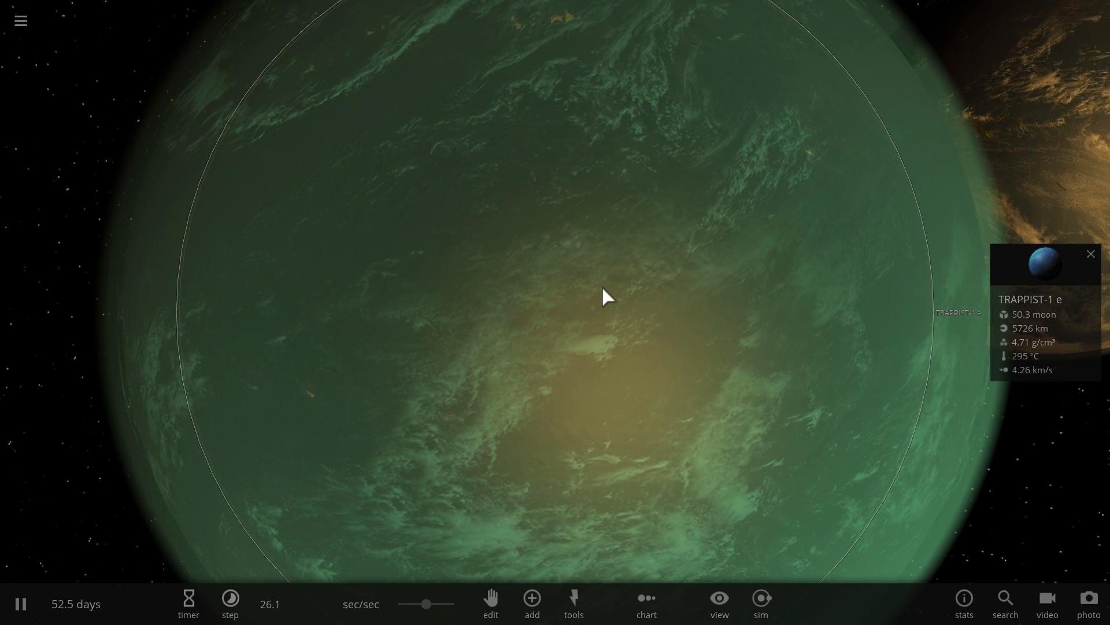
{"action": "scroll", "scroll_direction": "down", "scroll_amount": 3}
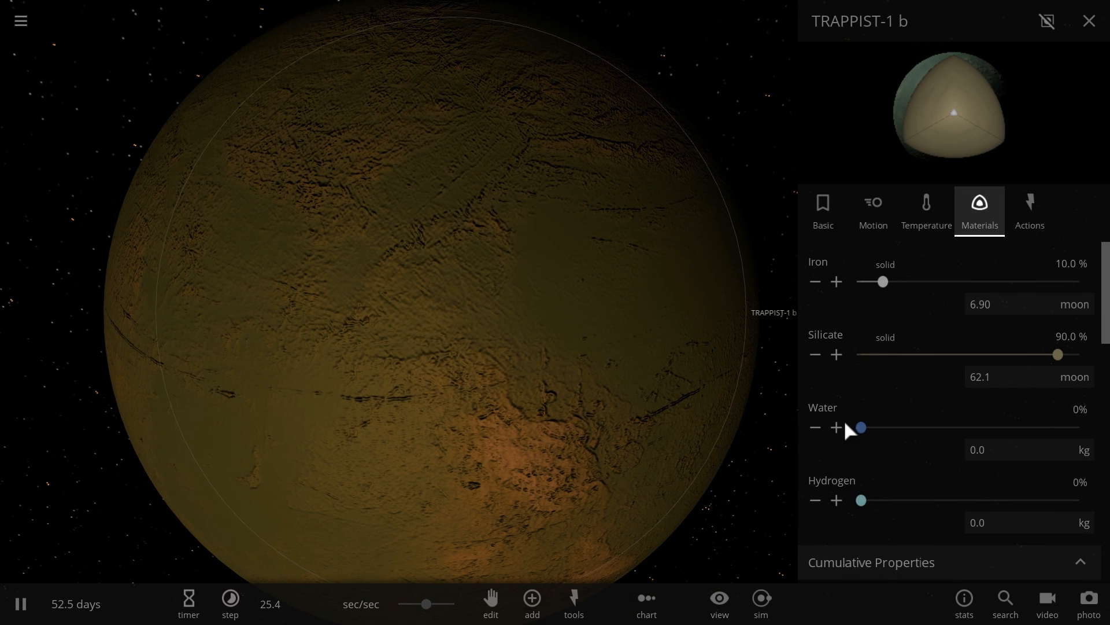
Step: Add water to TRAPPIST-1 b until about 12%, then bring TRAPPIST-1 f into focus
{"action": "left_click", "coordinate": [836, 426]}
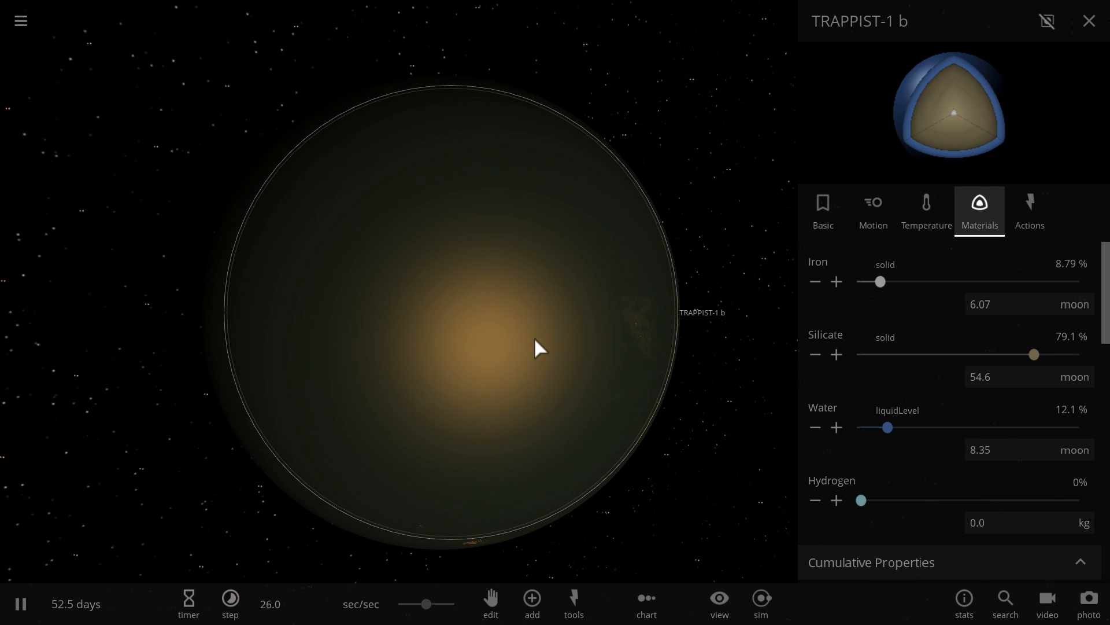
{"action": "left_click", "coordinate": [926, 211]}
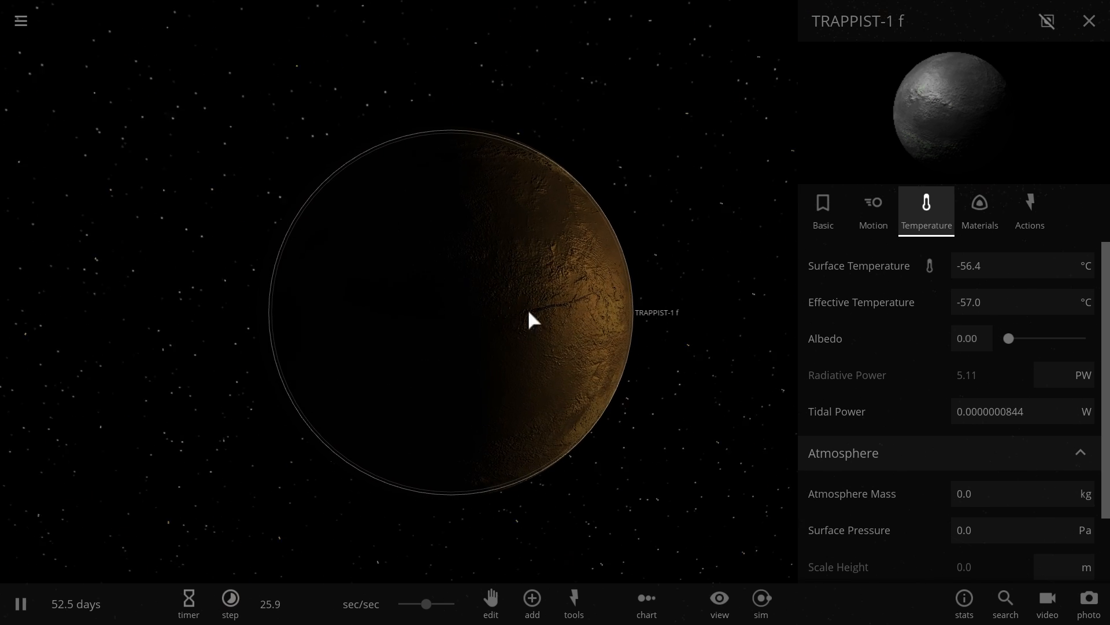
Step: Raise TRAPPIST-1 f's water share to 15% in Materials
{"action": "left_click", "coordinate": [979, 211]}
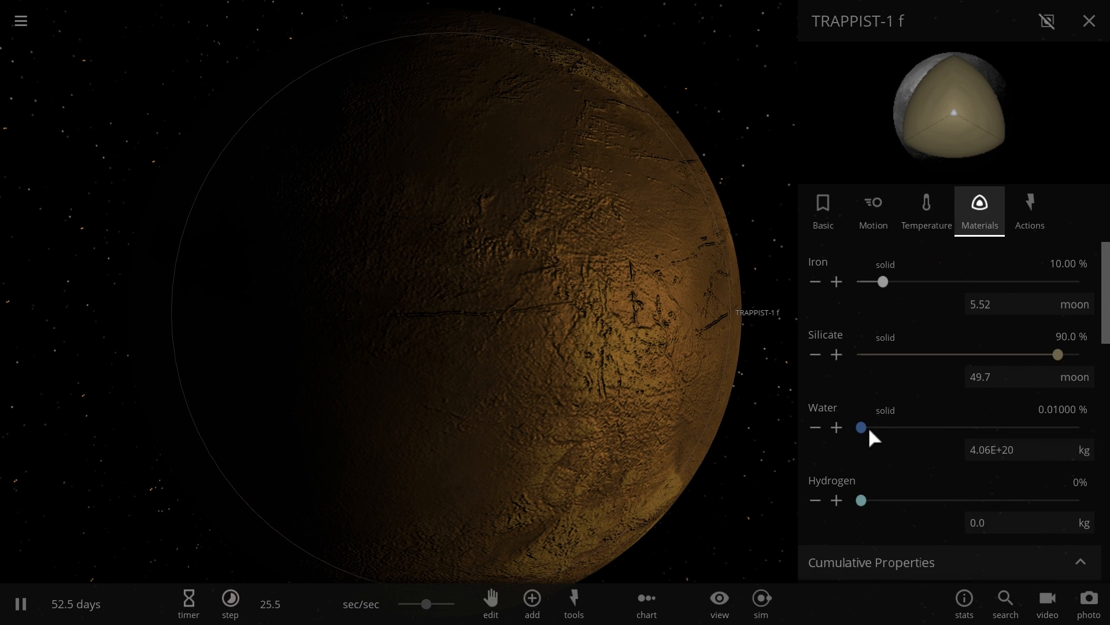
{"action": "left_click", "coordinate": [836, 427]}
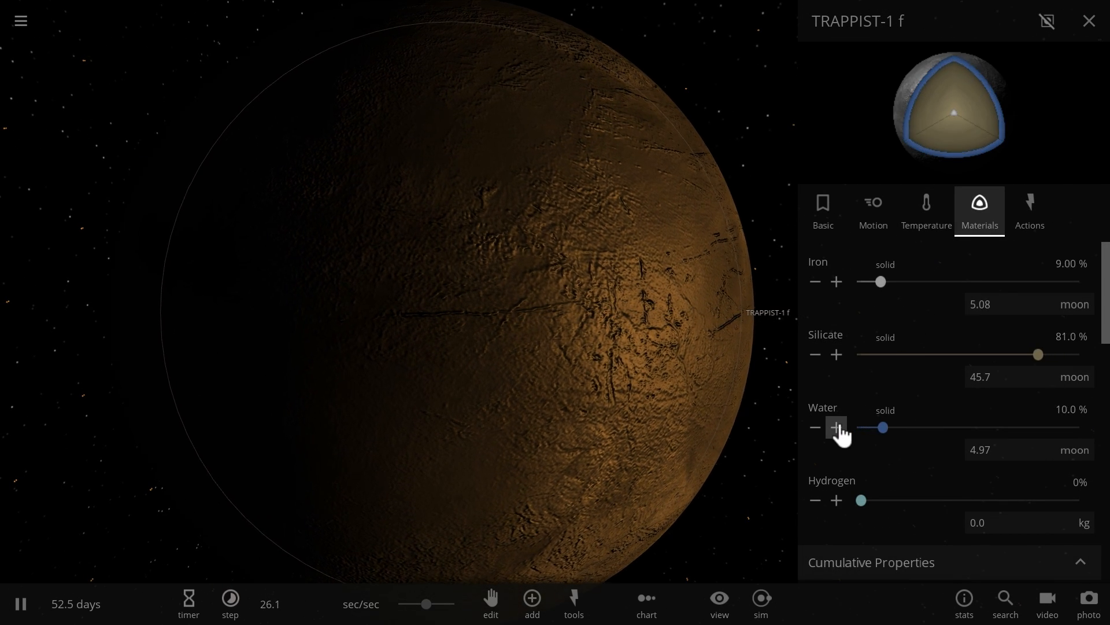
{"action": "left_click", "coordinate": [836, 427]}
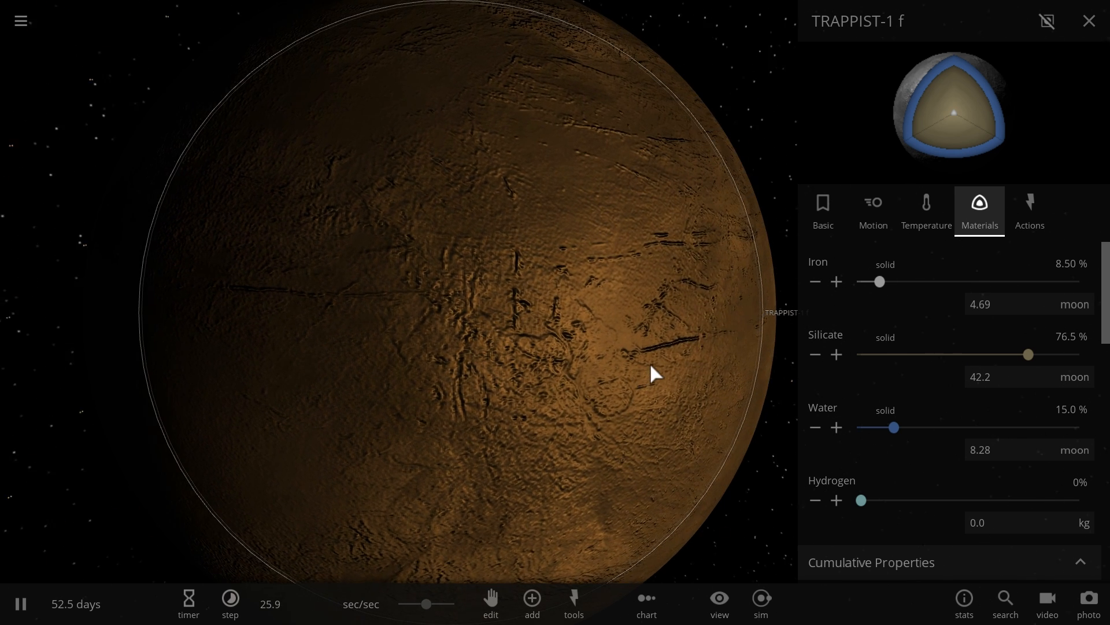
Step: Switch the surface pressure unit to atm and set 1.00 atm
{"action": "left_click", "coordinate": [925, 211]}
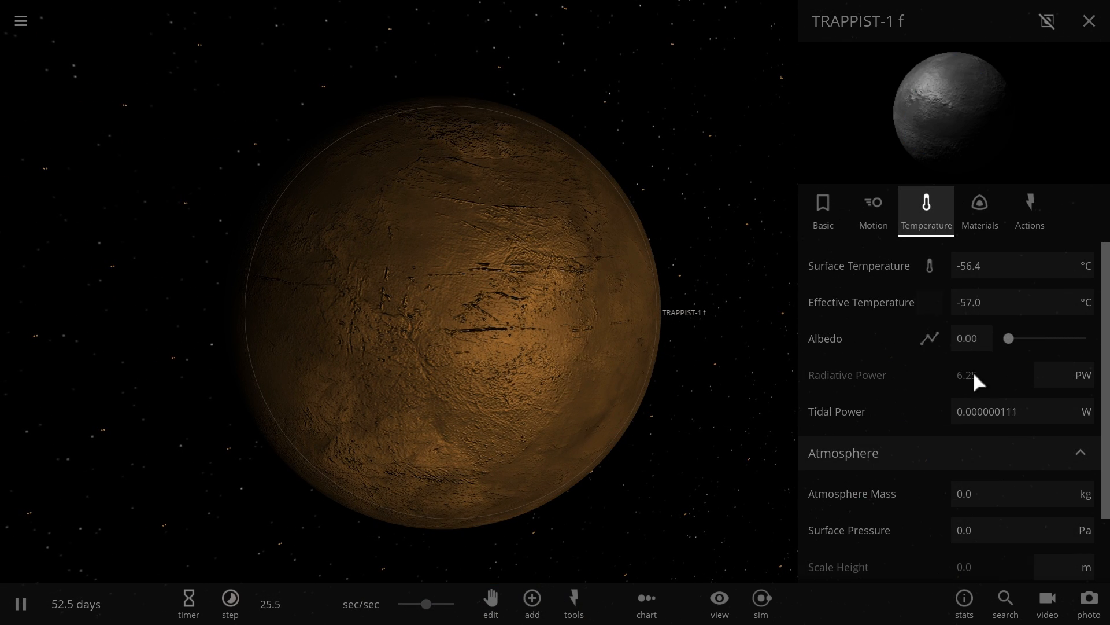
{"action": "left_click", "coordinate": [1082, 375]}
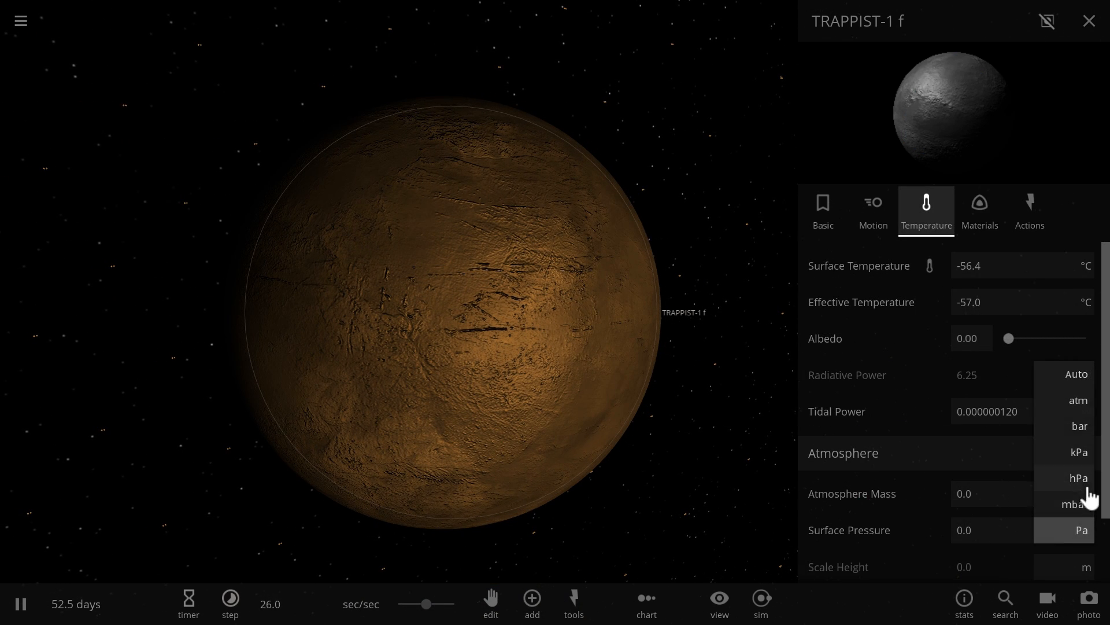
{"action": "left_click", "coordinate": [1077, 400]}
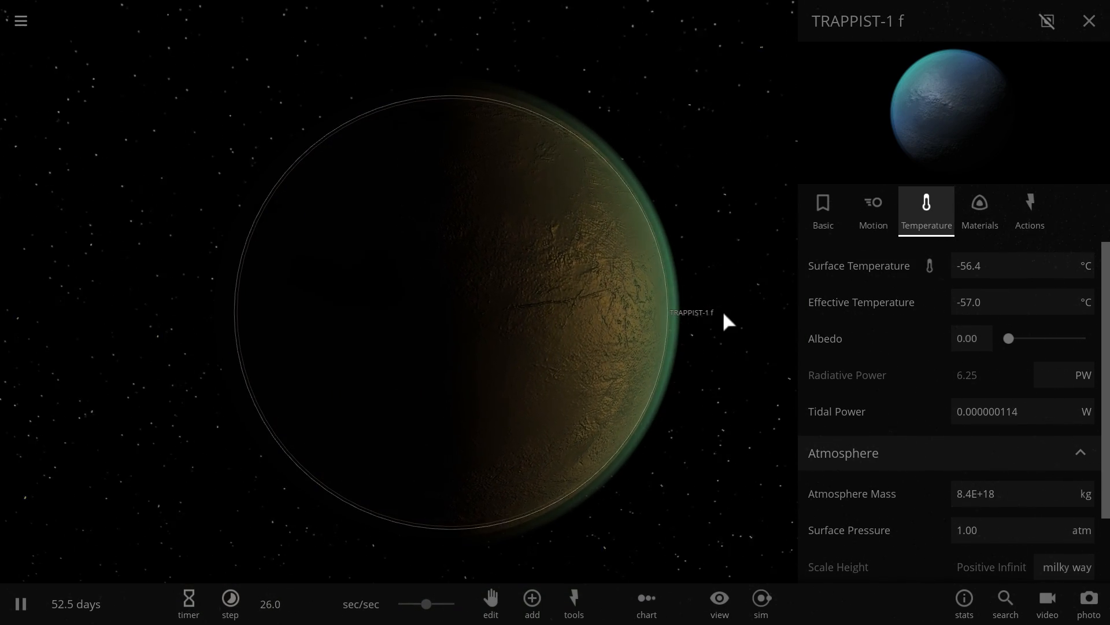
{"action": "scroll", "scroll_direction": "down", "scroll_amount": 3}
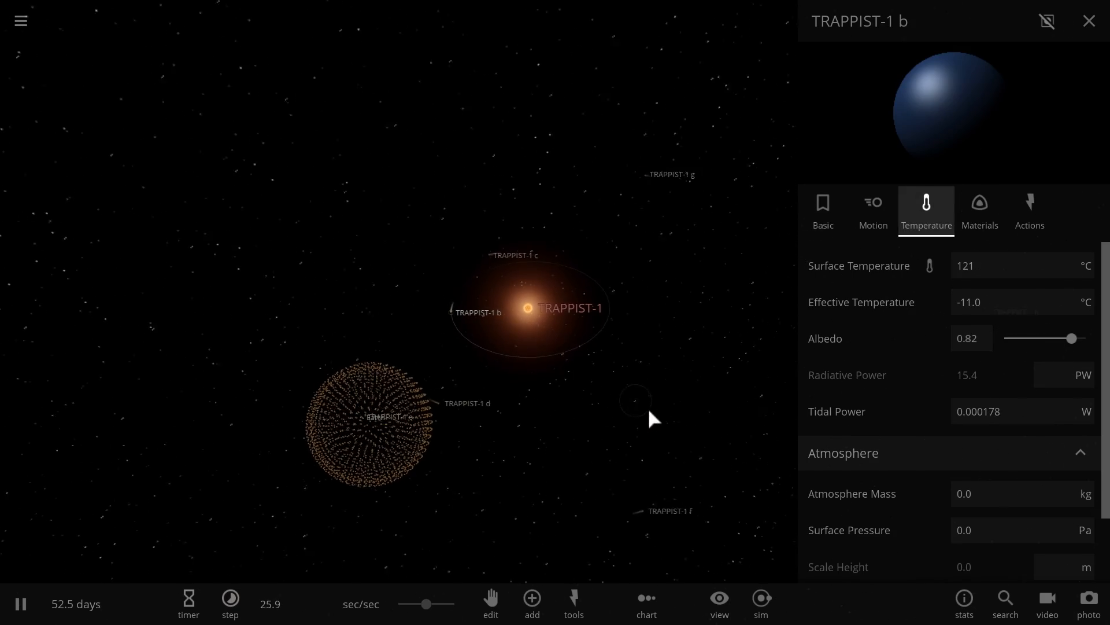
Step: Close the properties panel, zoom out over TRAPPIST-1, and select TRAPPIST-1 b
{"action": "left_click", "coordinate": [1089, 20]}
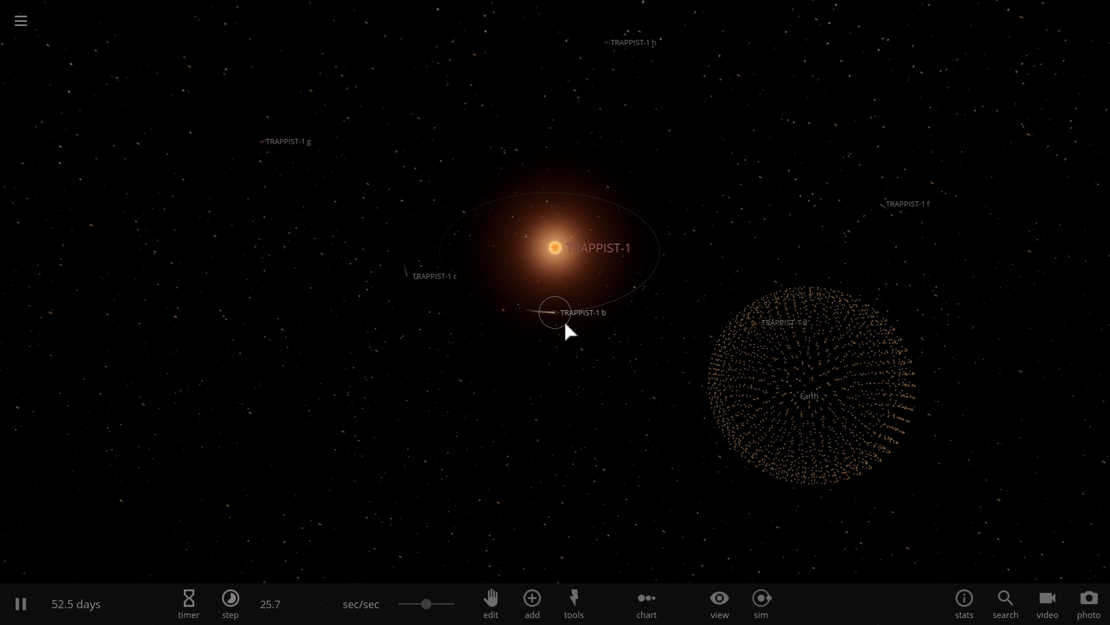
{"action": "left_click", "coordinate": [555, 310]}
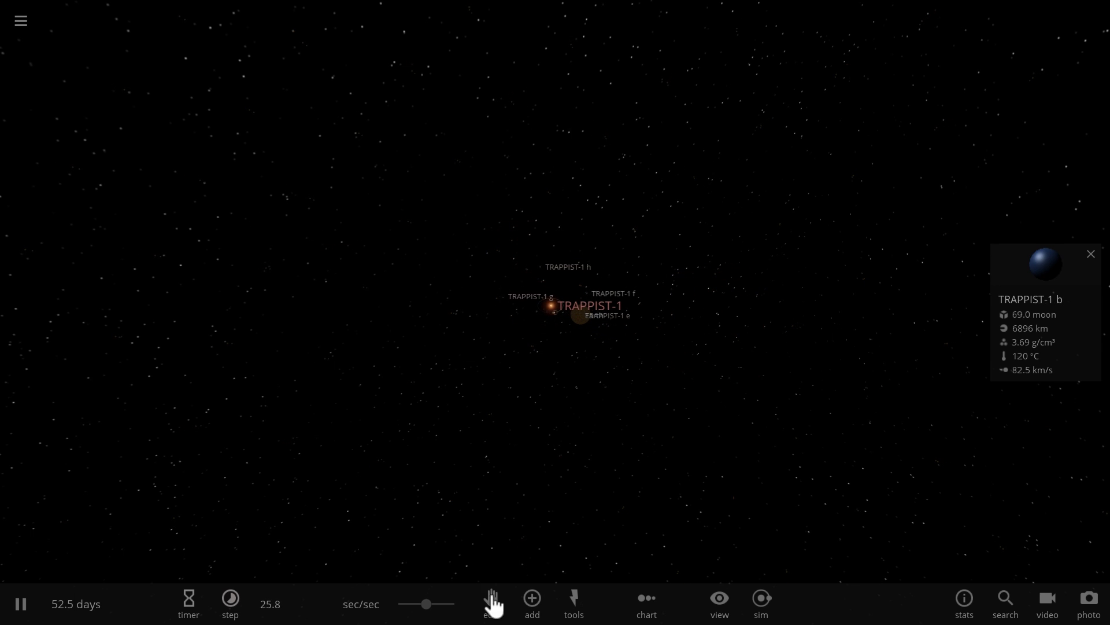
Step: Add Earth in Orbit mode near TRAPPIST-1 and review its orbital elements
{"action": "left_click", "coordinate": [530, 603]}
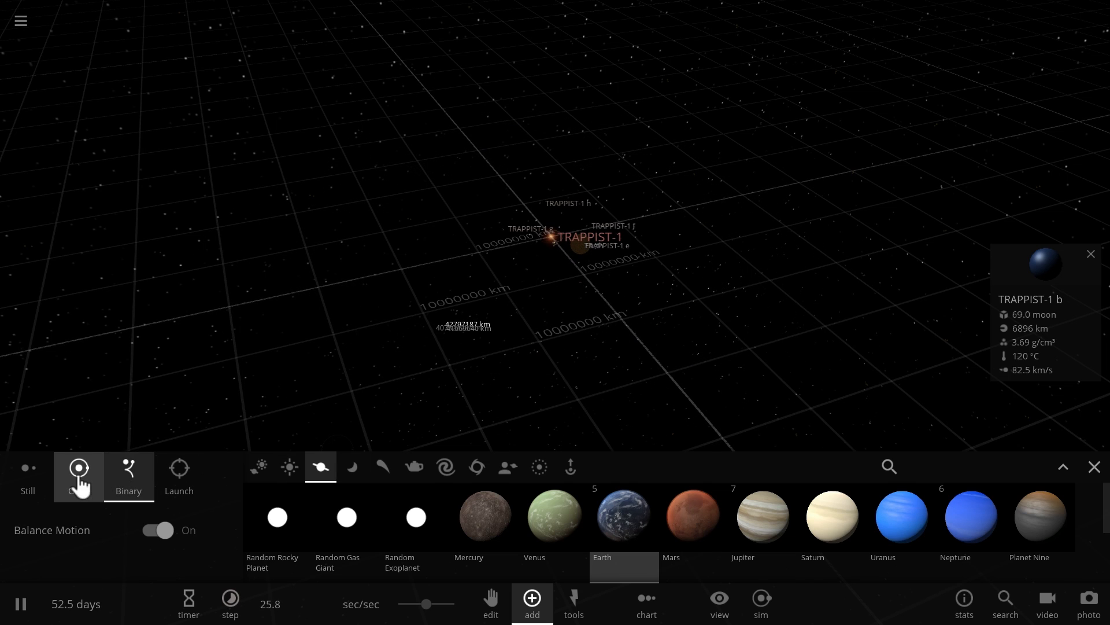
{"action": "left_click", "coordinate": [78, 471]}
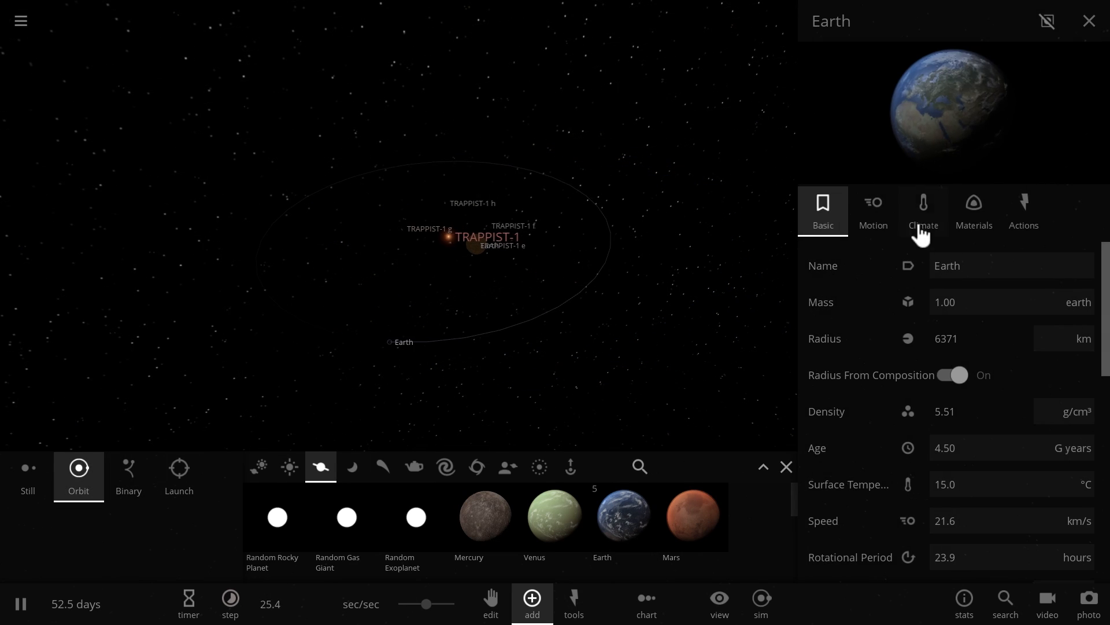
{"action": "left_click", "coordinate": [872, 211]}
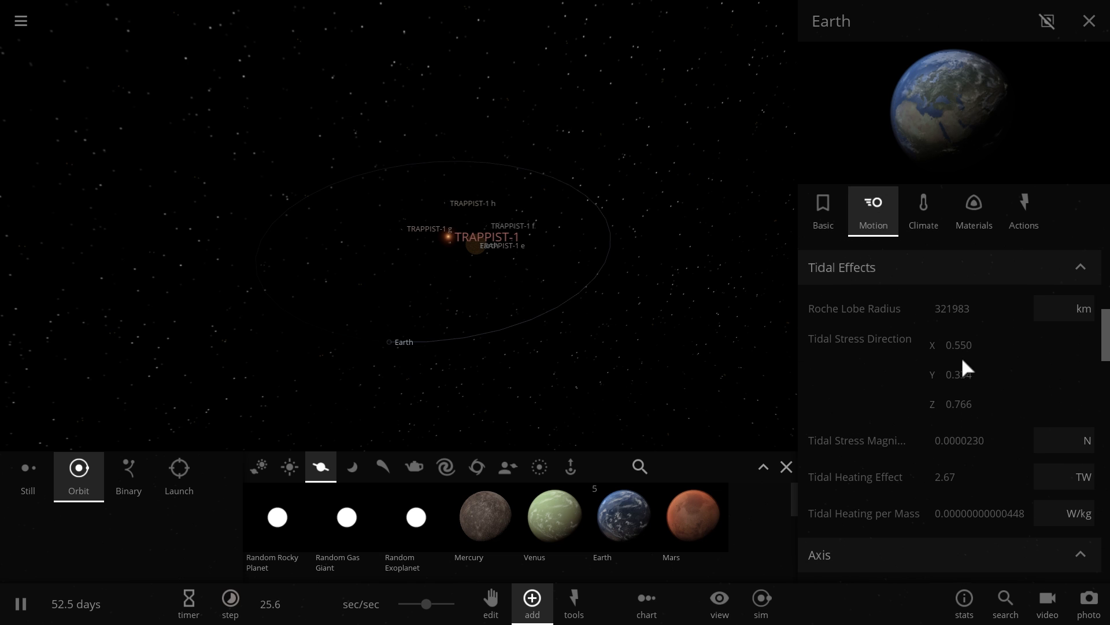
{"action": "scroll", "scroll_direction": "down", "scroll_amount": 3}
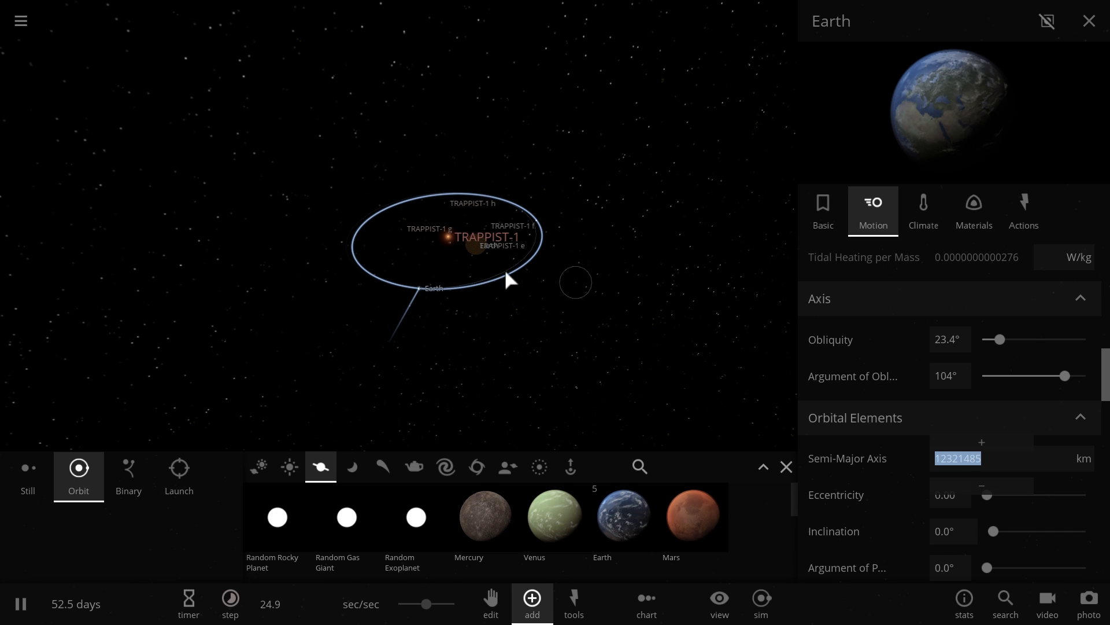
{"action": "left_click", "coordinate": [1088, 21]}
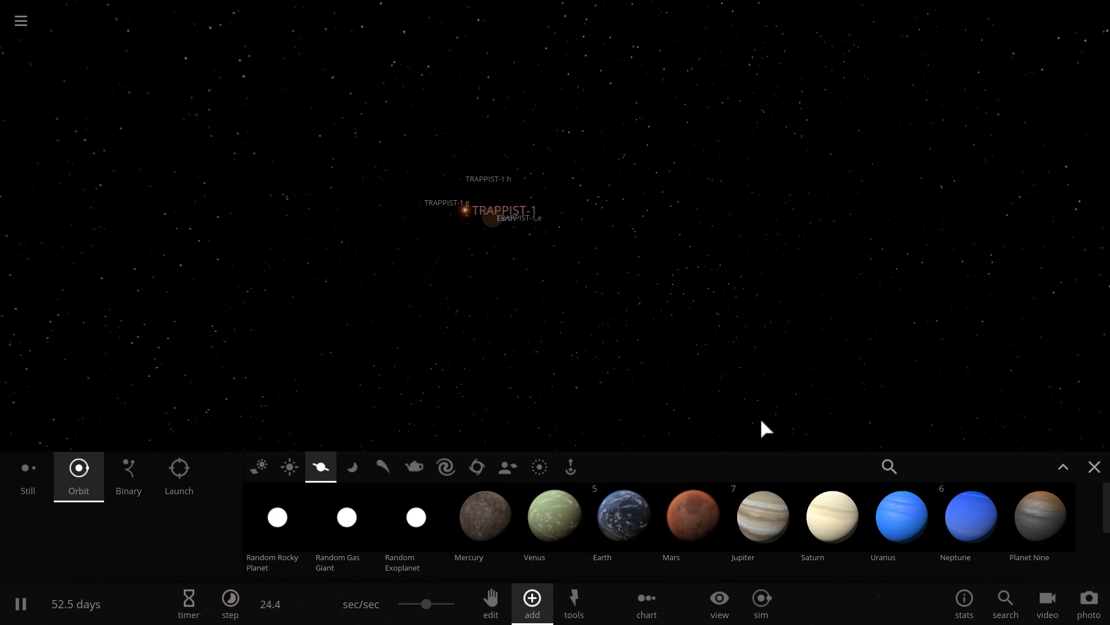
{"action": "left_click", "coordinate": [540, 231]}
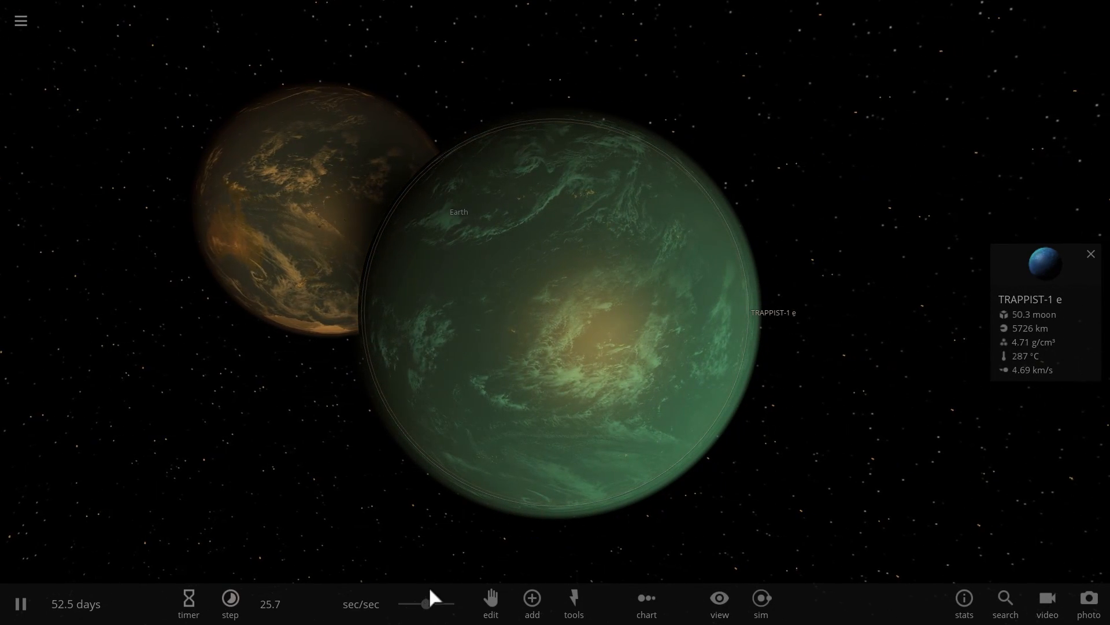
Step: Run time at about 1.39 mins/sec and zoom out to TRAPPIST-1
{"action": "left_click", "coordinate": [229, 604]}
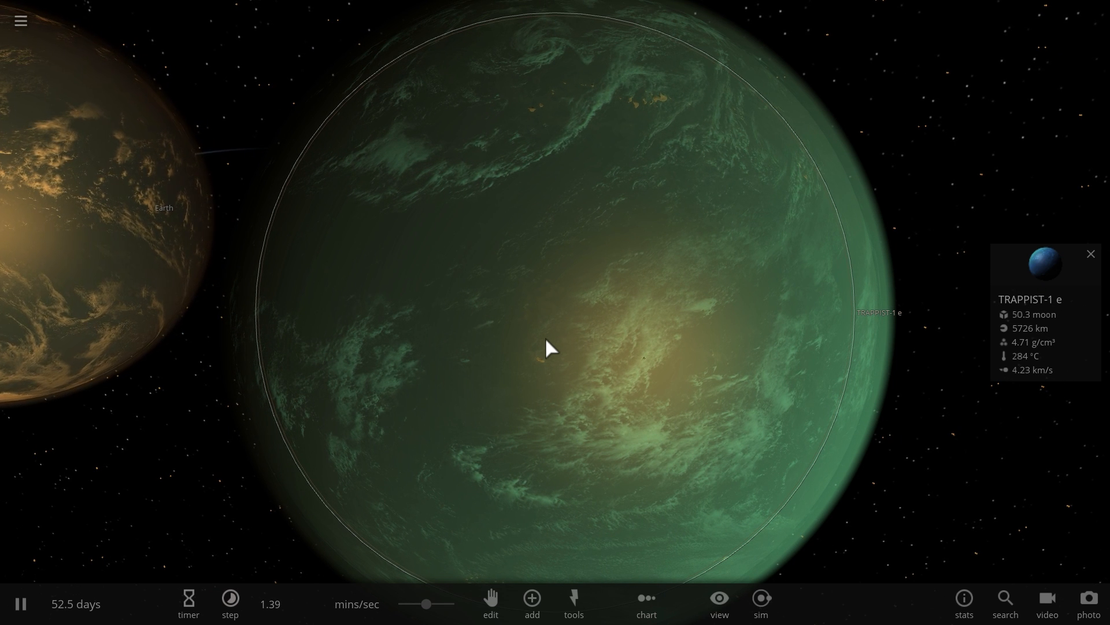
{"action": "scroll", "scroll_direction": "down", "scroll_amount": 3}
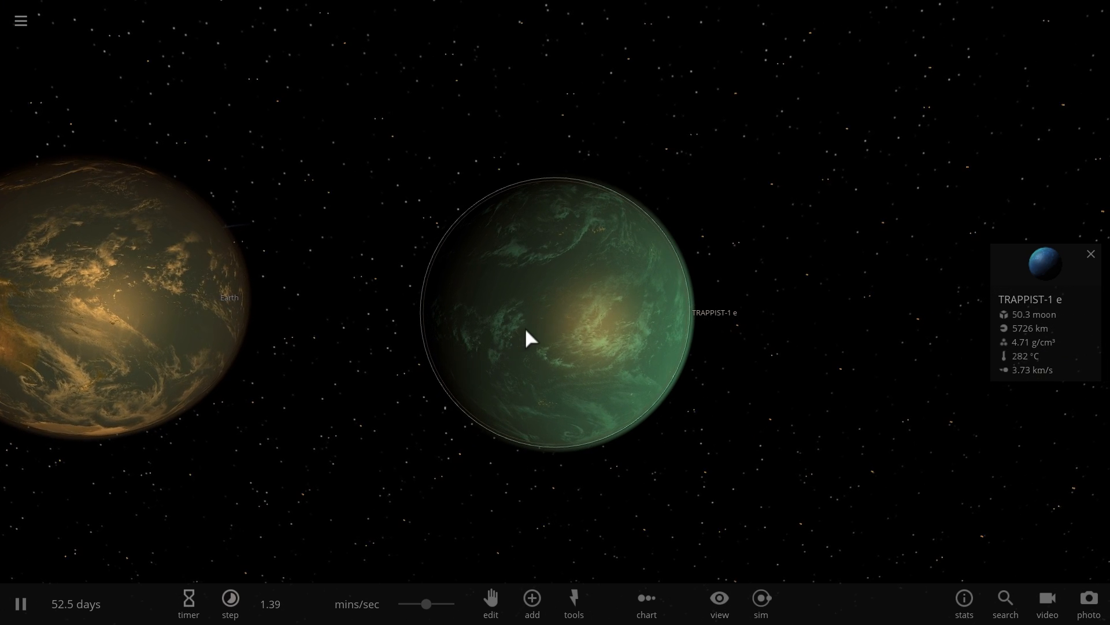
{"action": "scroll", "scroll_direction": "down", "scroll_amount": 3}
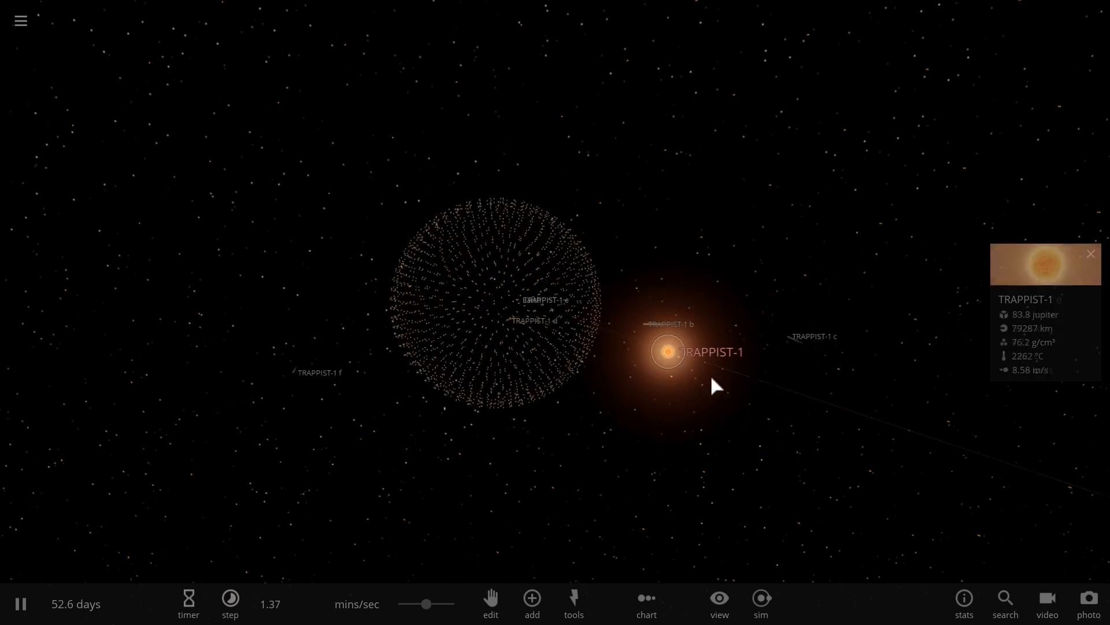
Step: Orbit around TRAPPIST-1, raise speed to about 6.7 mins/sec, and choose Explode
{"action": "left_click_drag", "start_coordinate": [714, 385], "coordinate": [542, 363]}
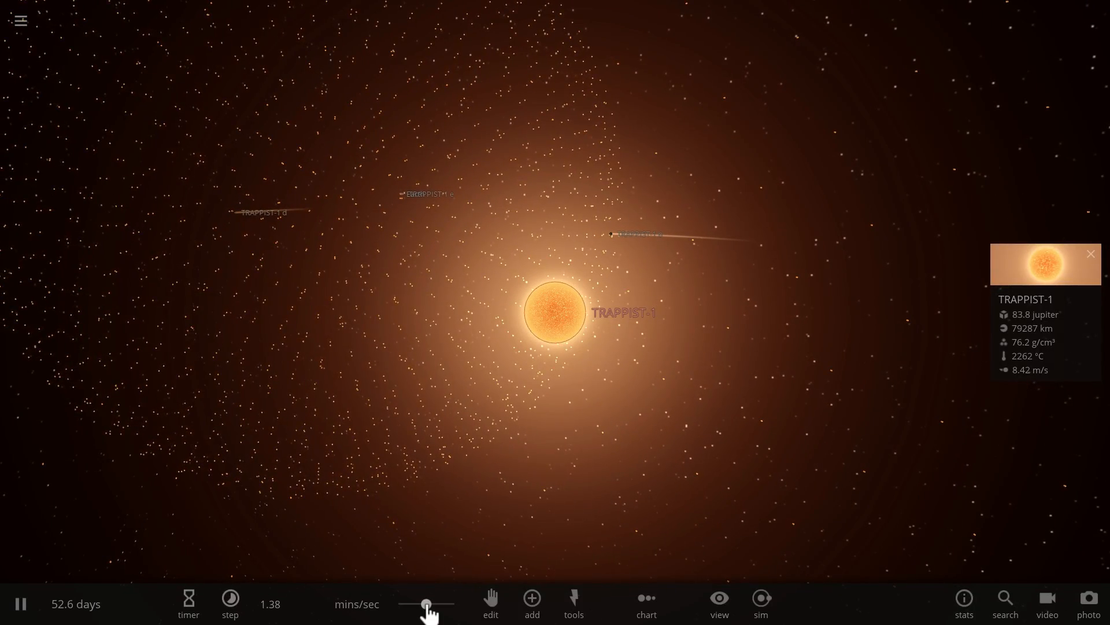
{"action": "left_click", "coordinate": [230, 604]}
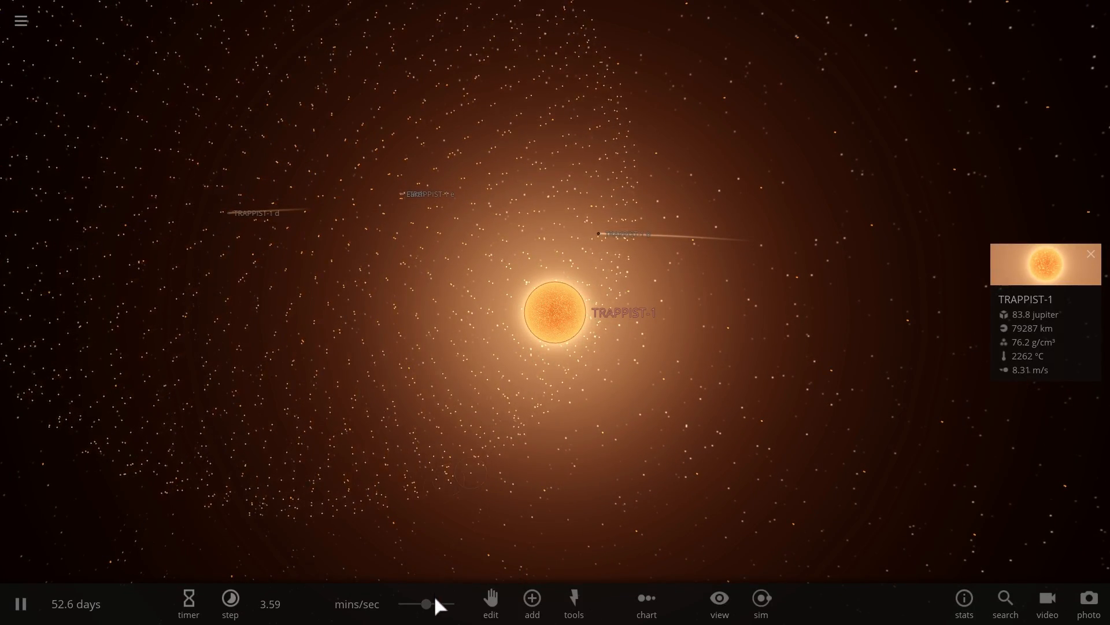
{"action": "left_click", "coordinate": [229, 603]}
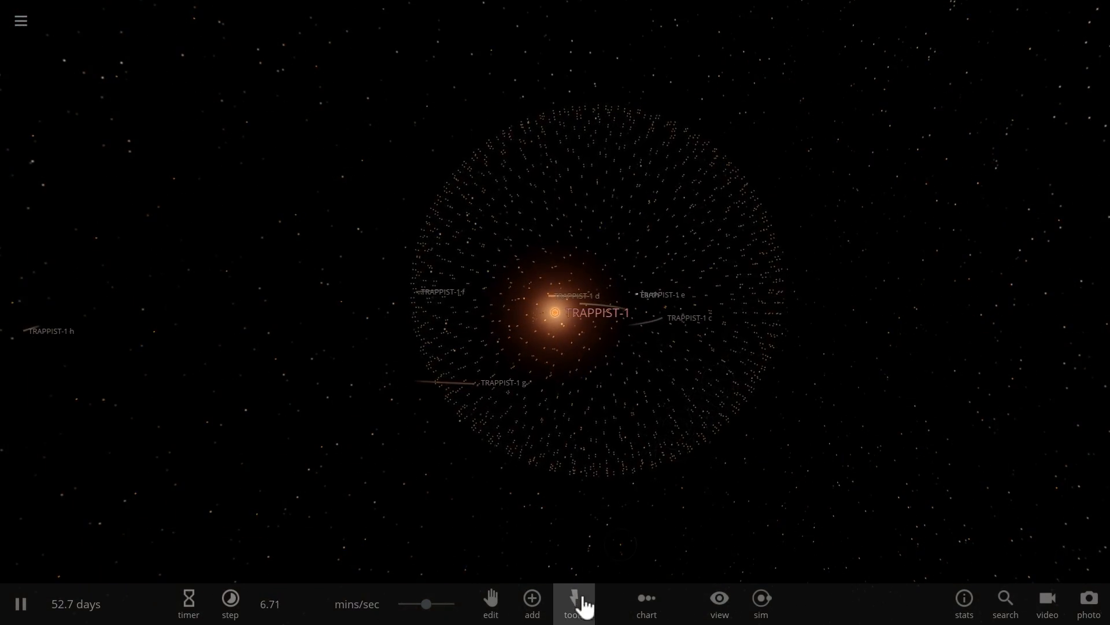
{"action": "left_click", "coordinate": [574, 603]}
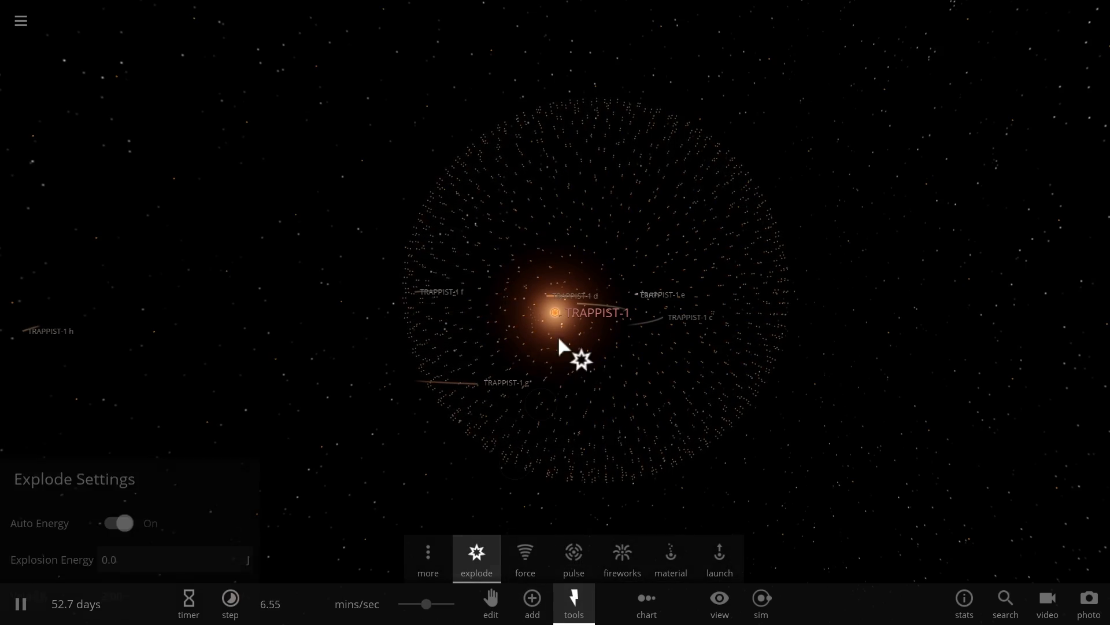